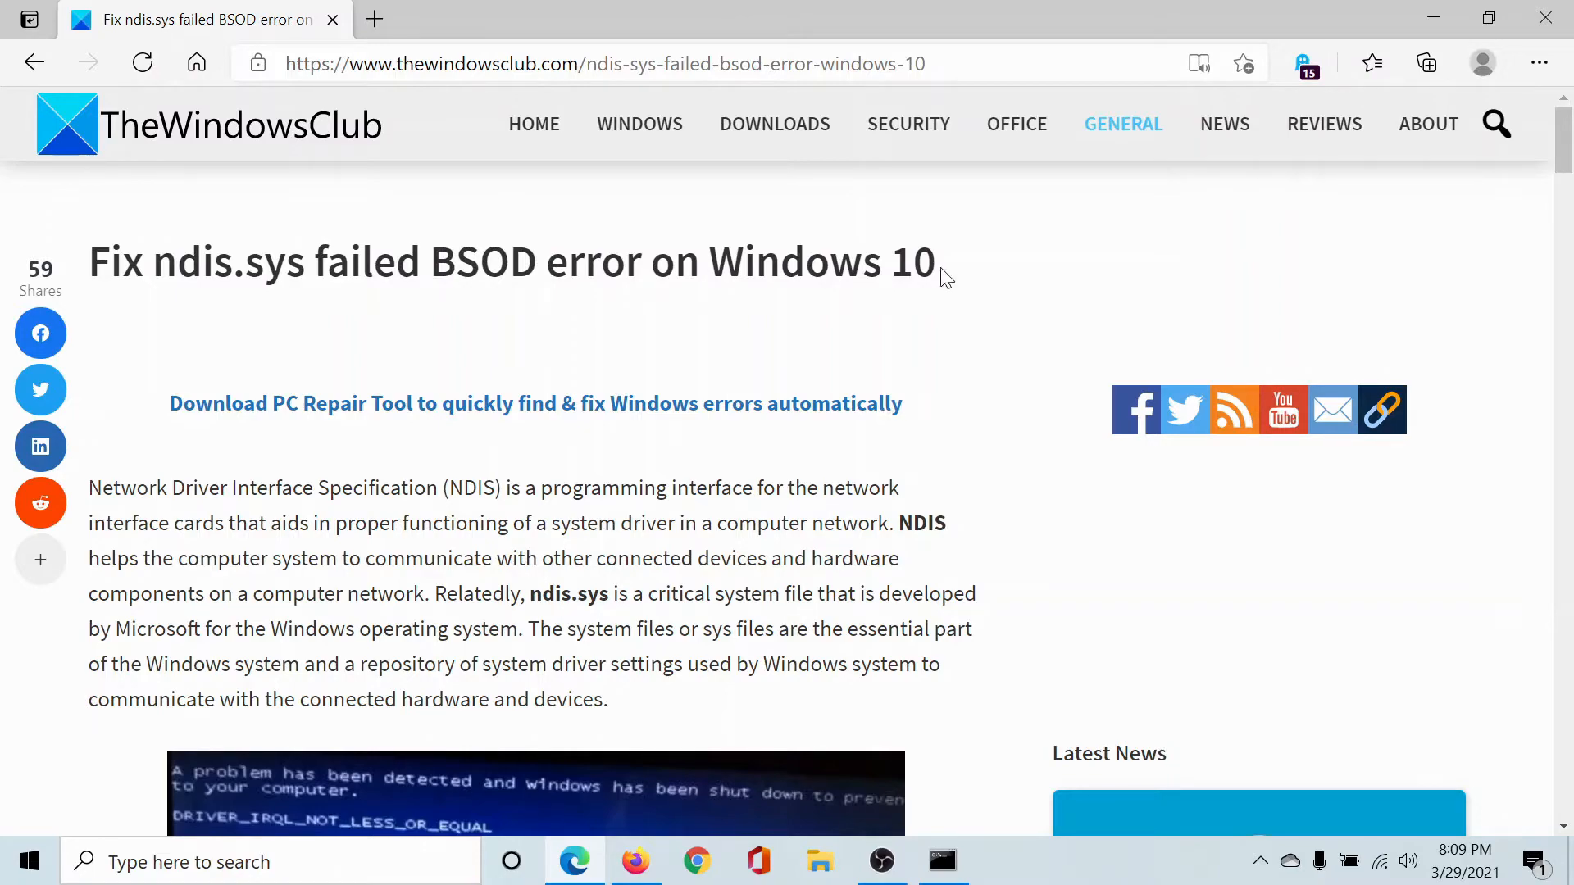
Step: Launch Device Manager by submitting devmgmt.msc from the Run dialog
scroll("down", 3)
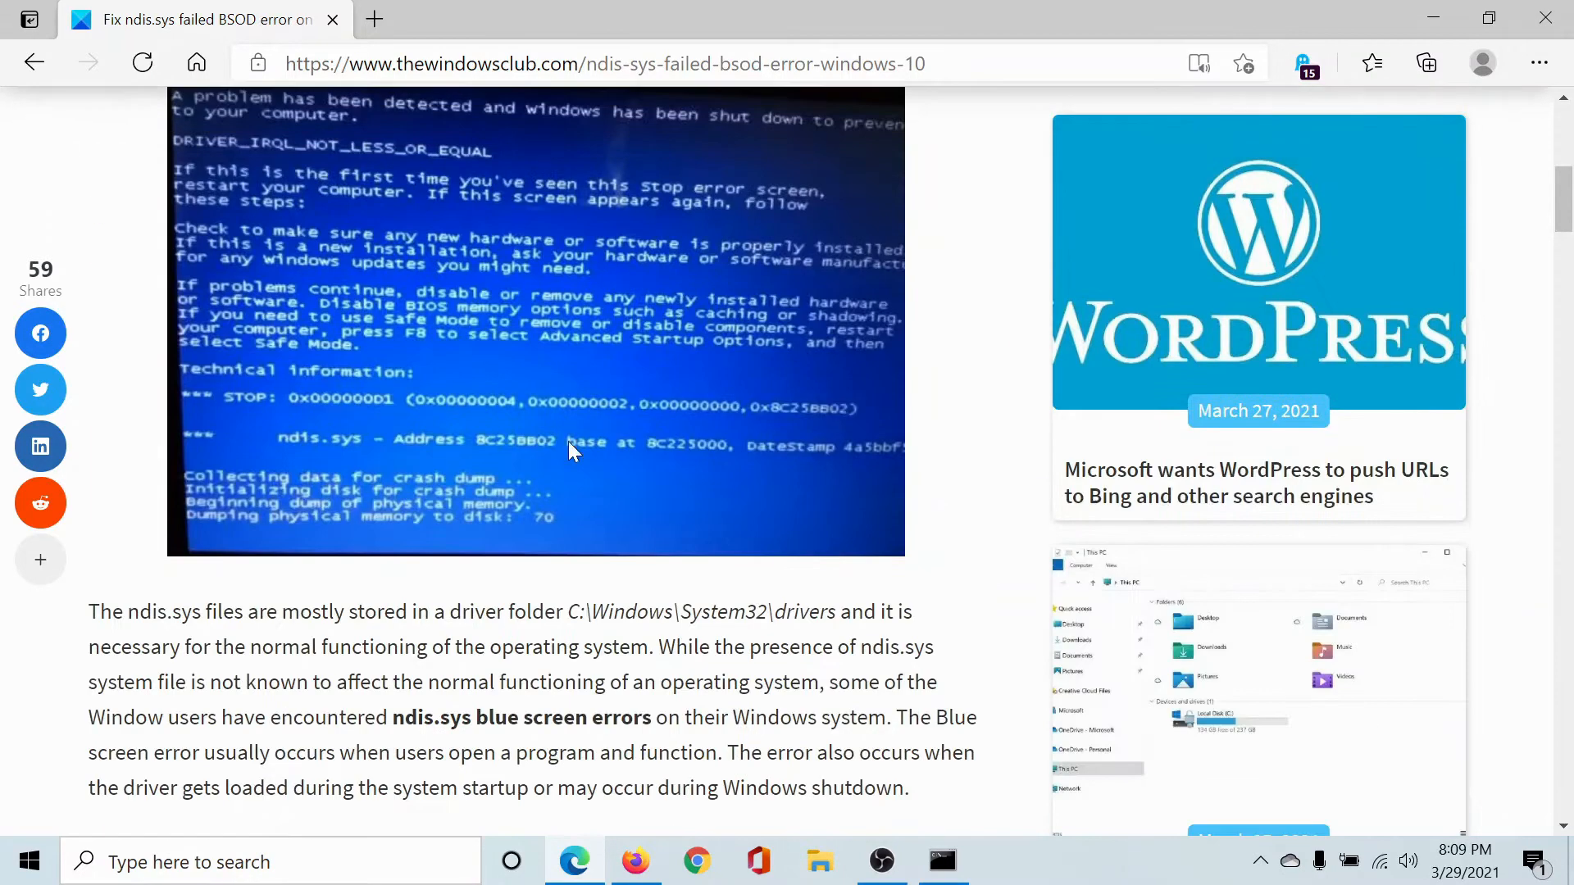
scroll("down", 3)
type("devmgmt.msc")
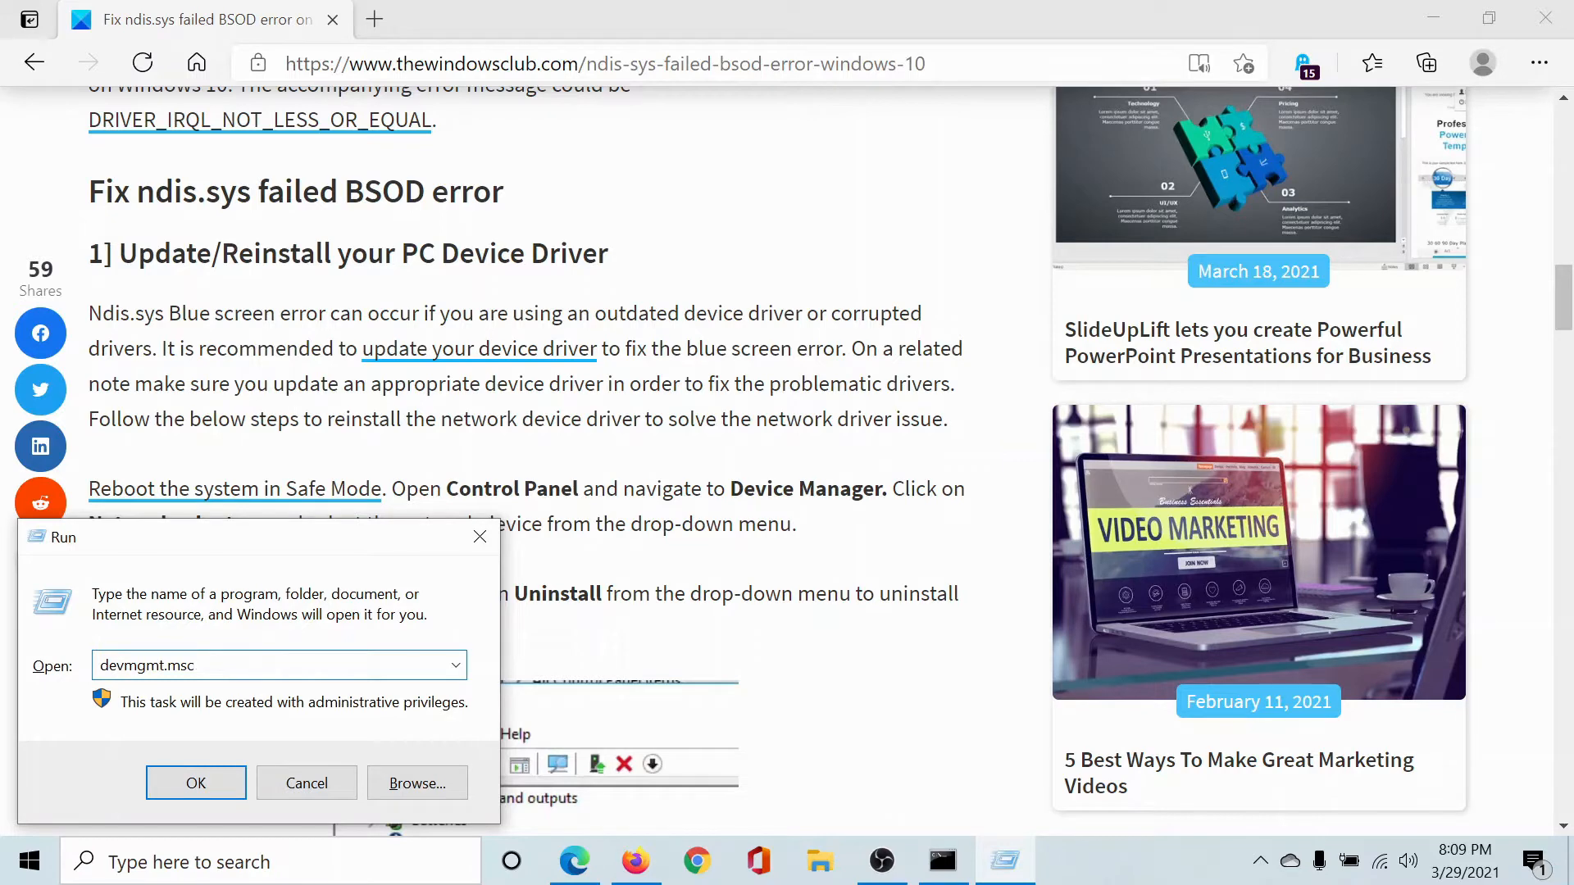
left_click(195, 782)
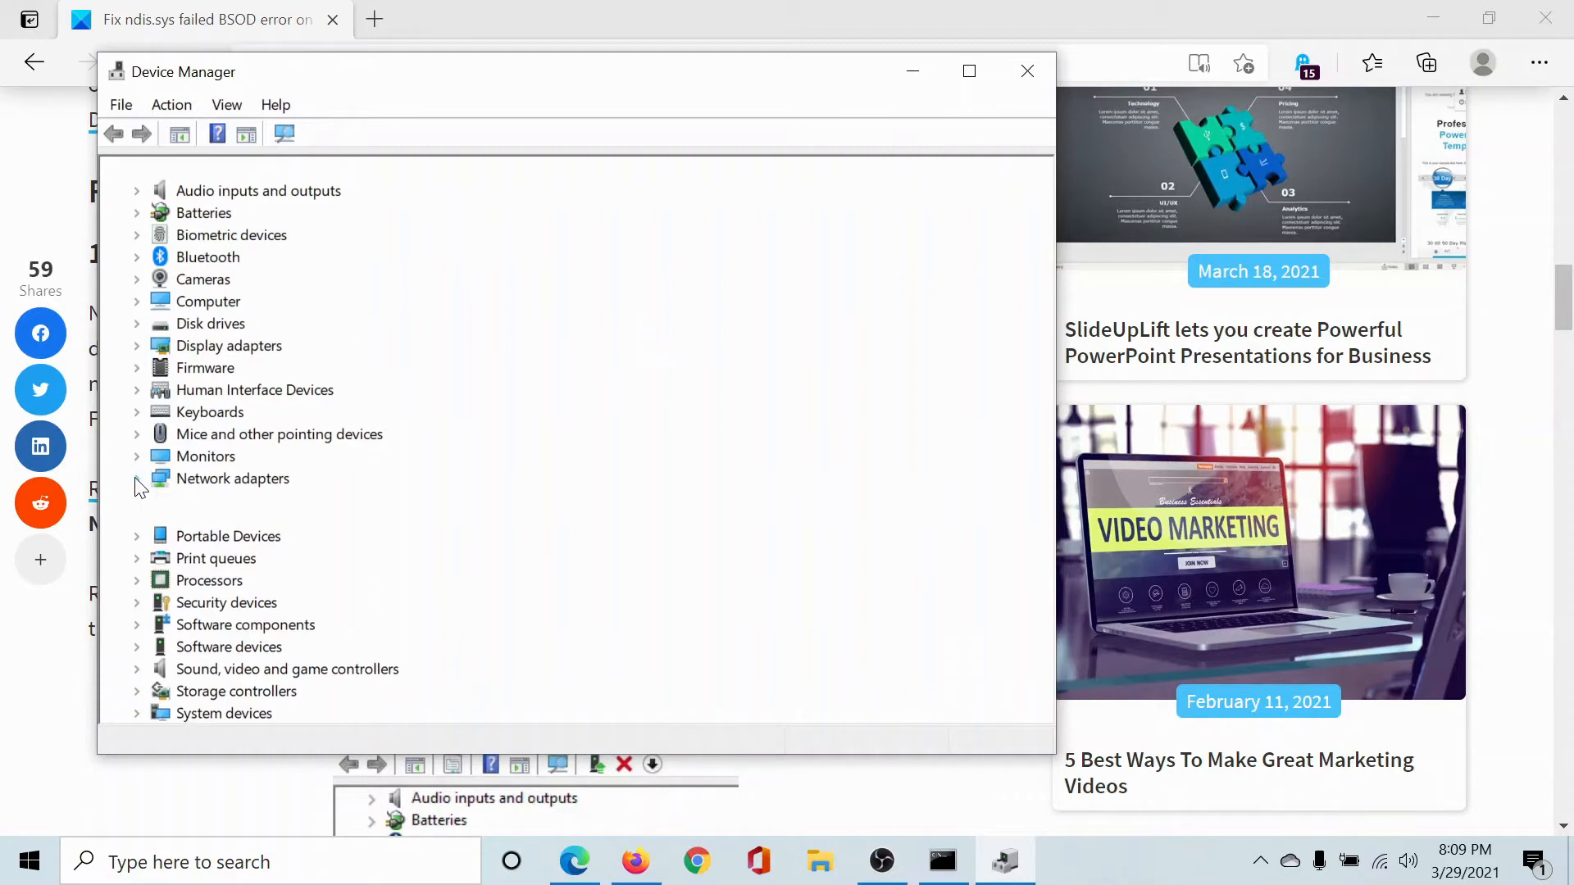
Step: Expand Network adapters and start, then cancel, a driver update for the Intel Wireless-AC 9560
left_click(137, 479)
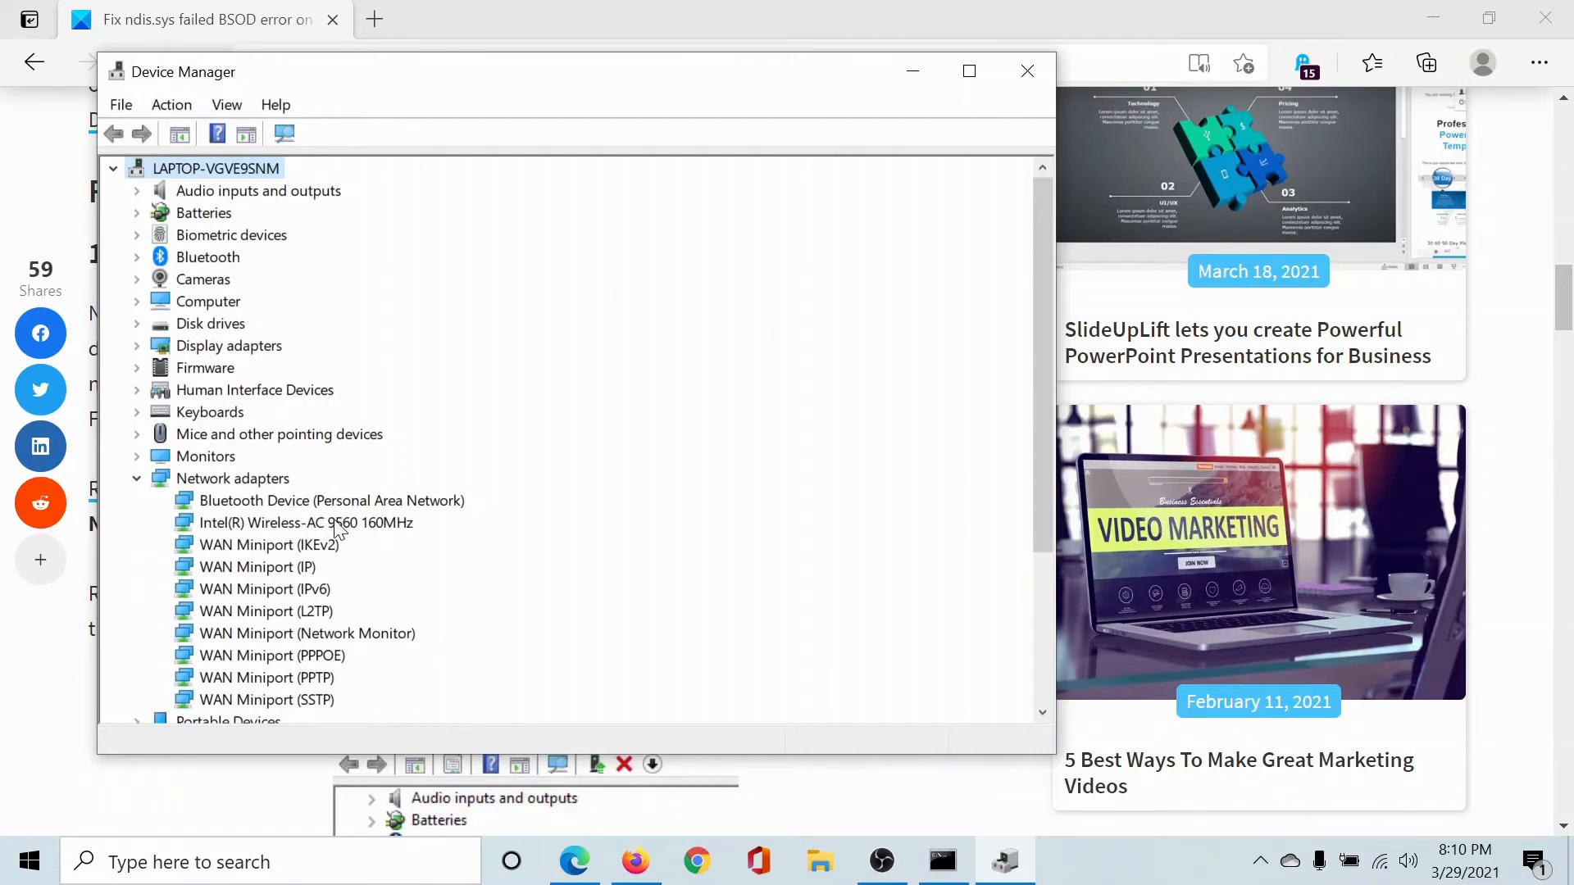
right_click(306, 522)
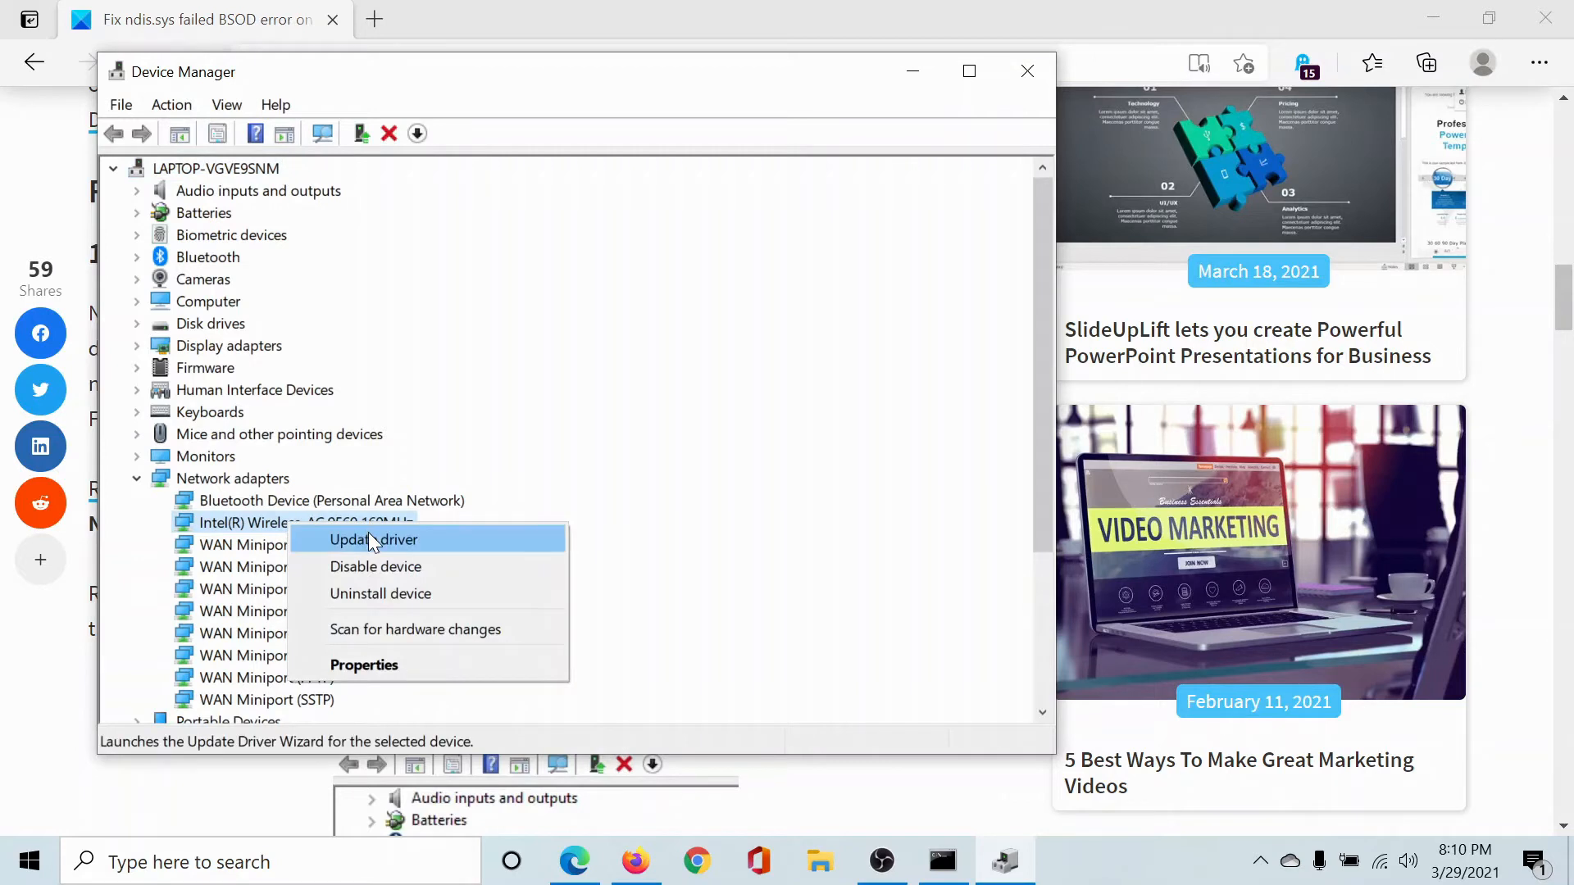
left_click(374, 540)
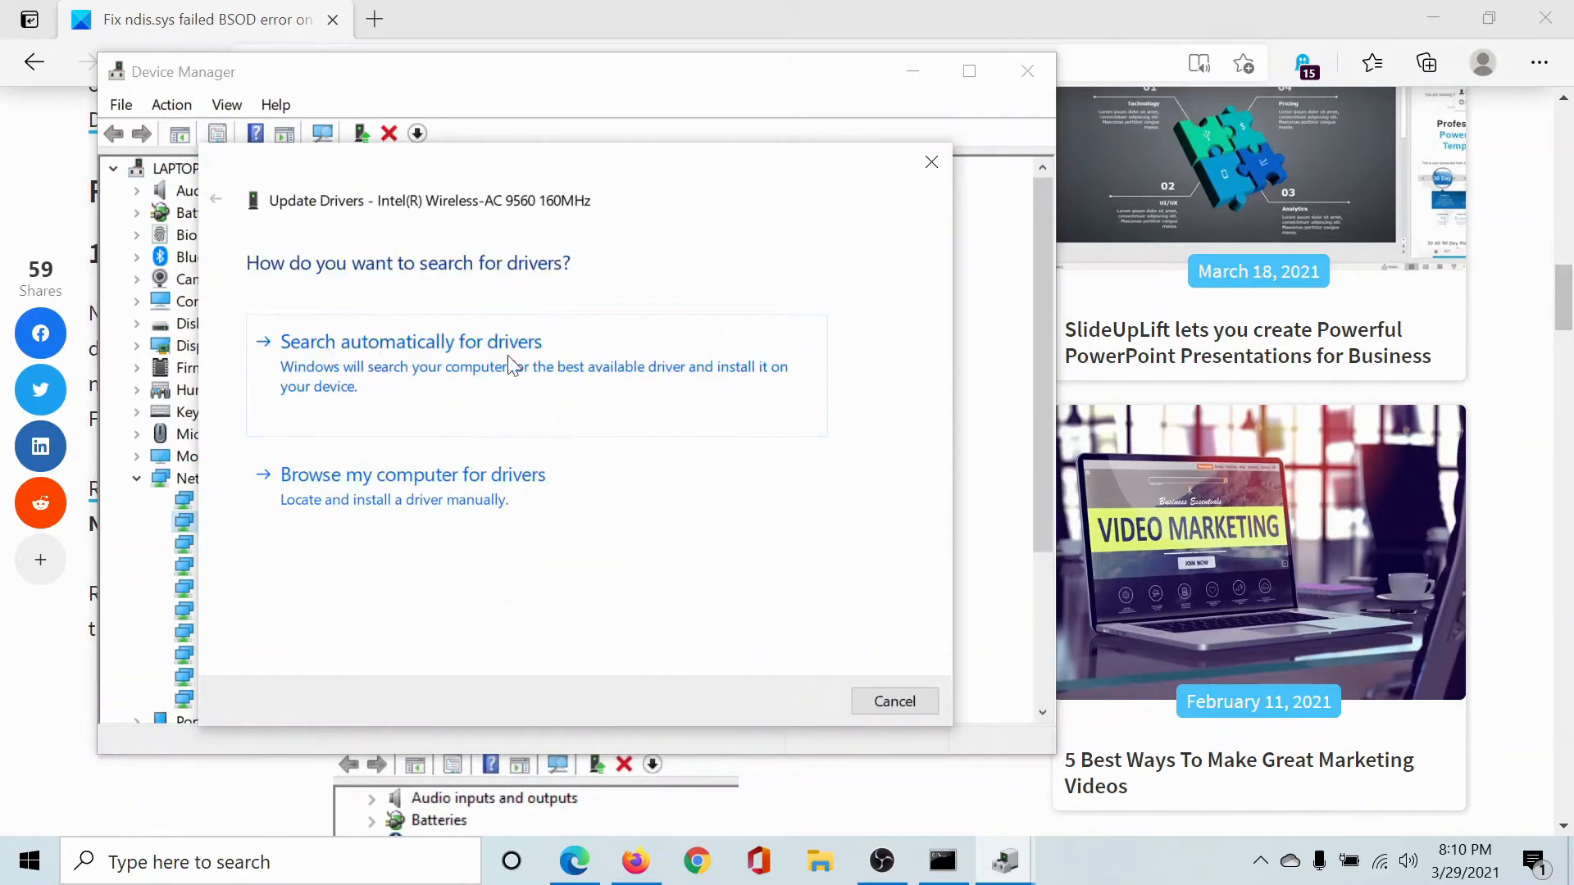
left_click(893, 701)
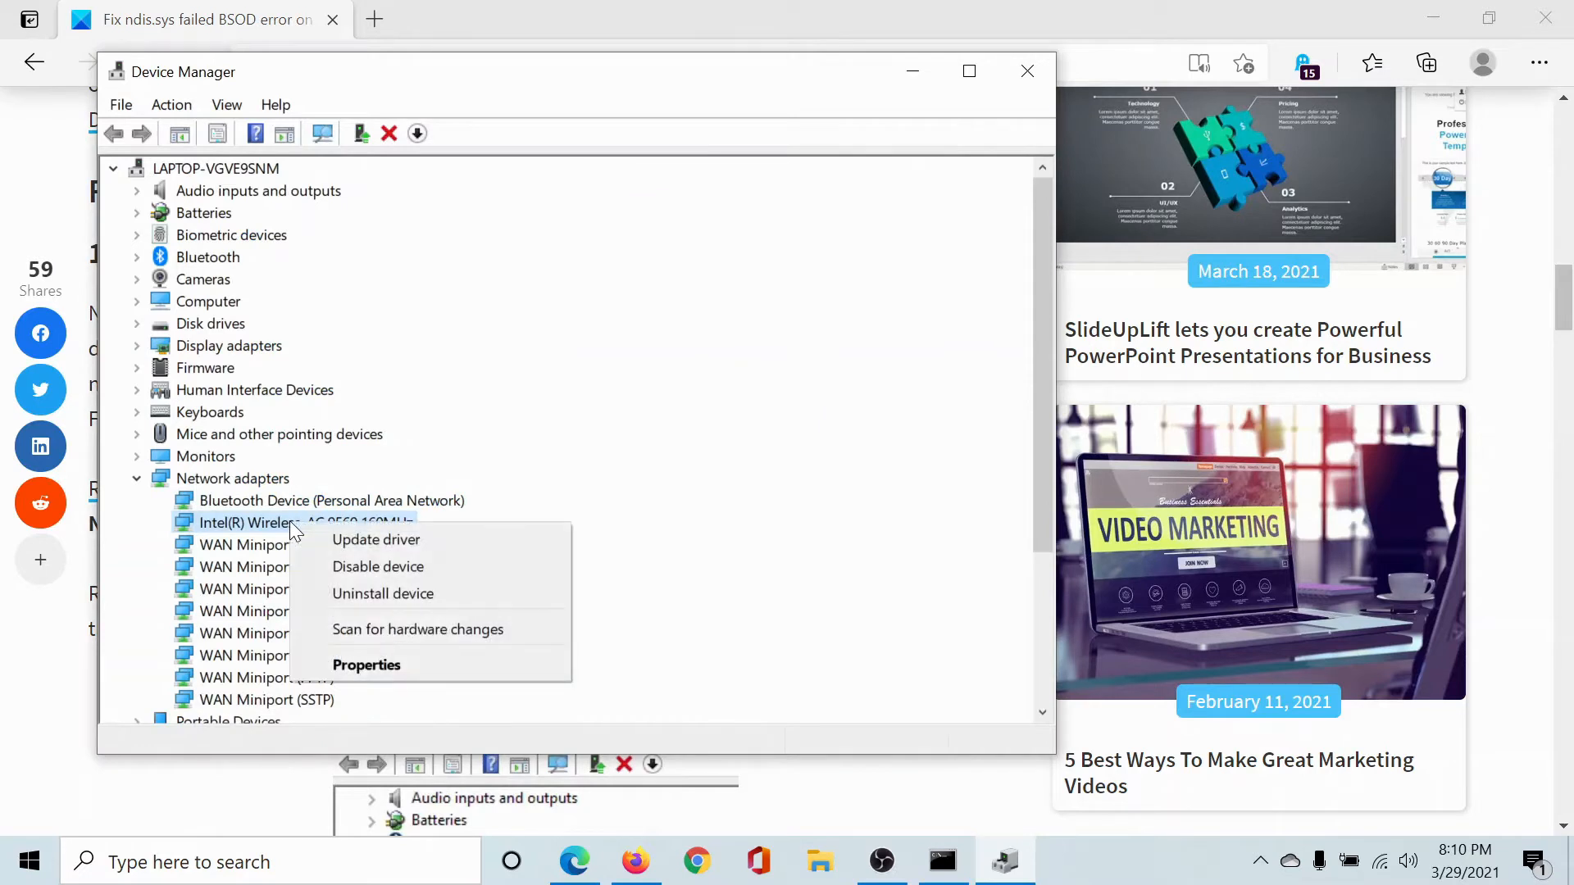
mouse_move(418, 628)
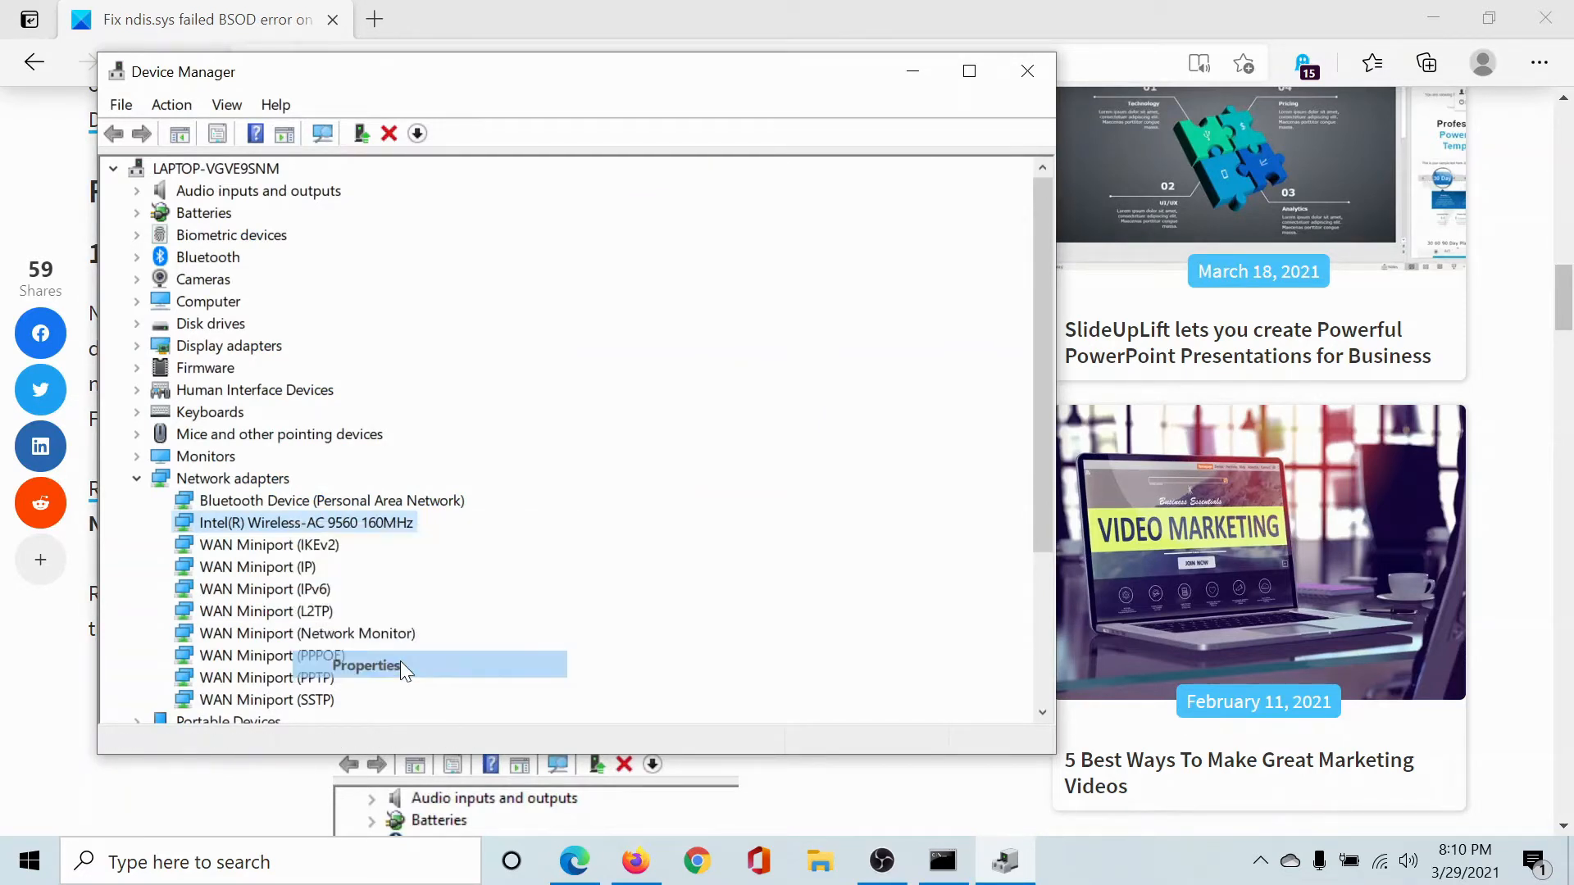
Step: View the Intel Wireless-AC 9560 driver version 22.10.0.7 in Properties, then close Device Manager
left_click(366, 664)
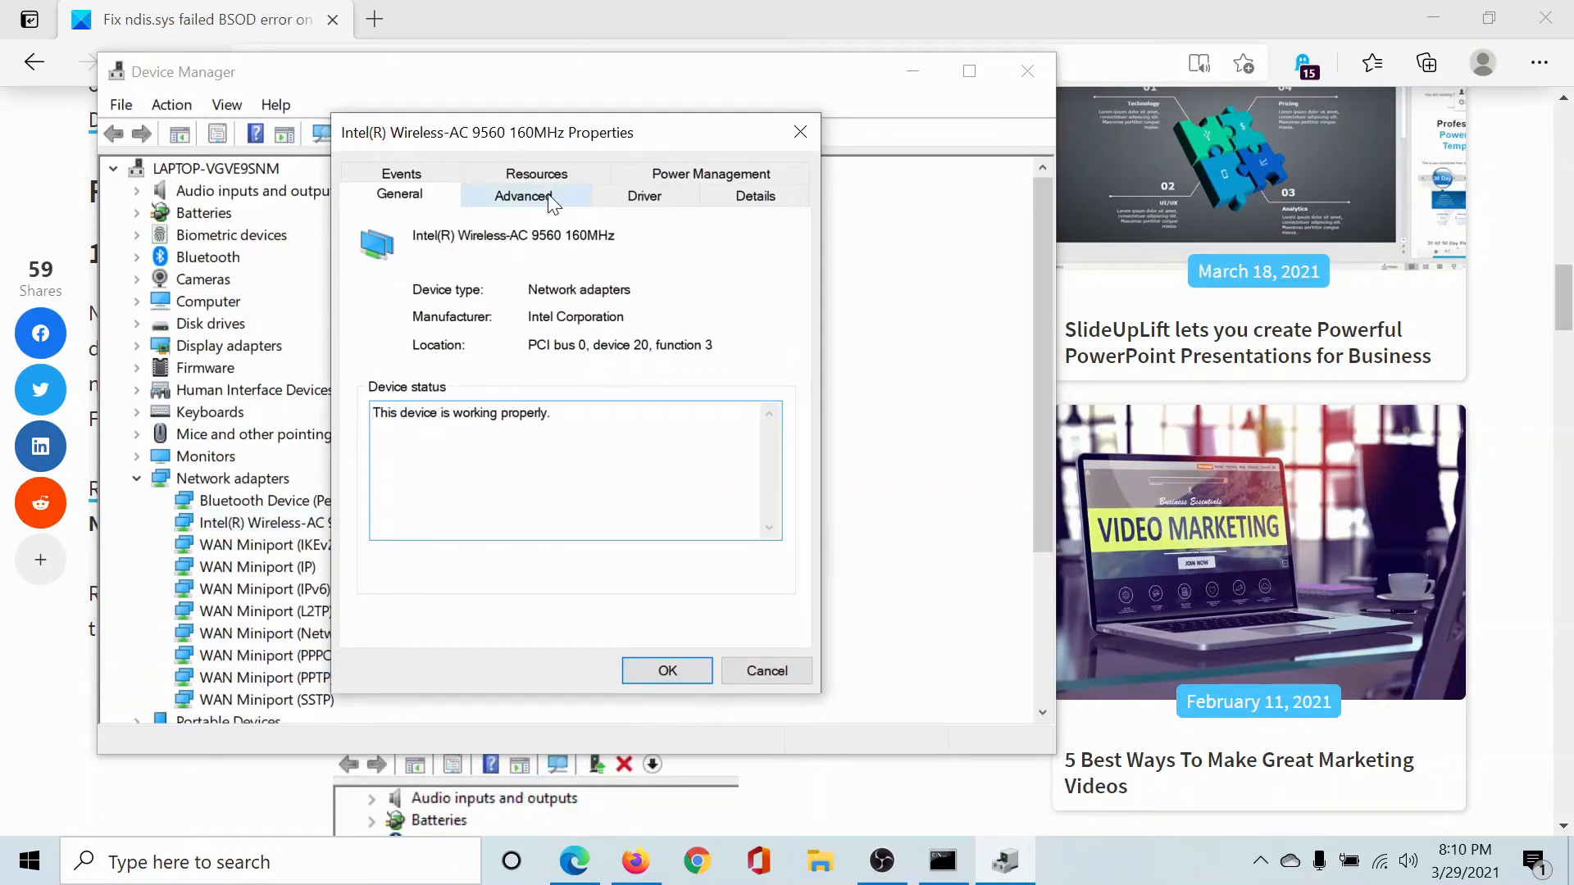
left_click(644, 195)
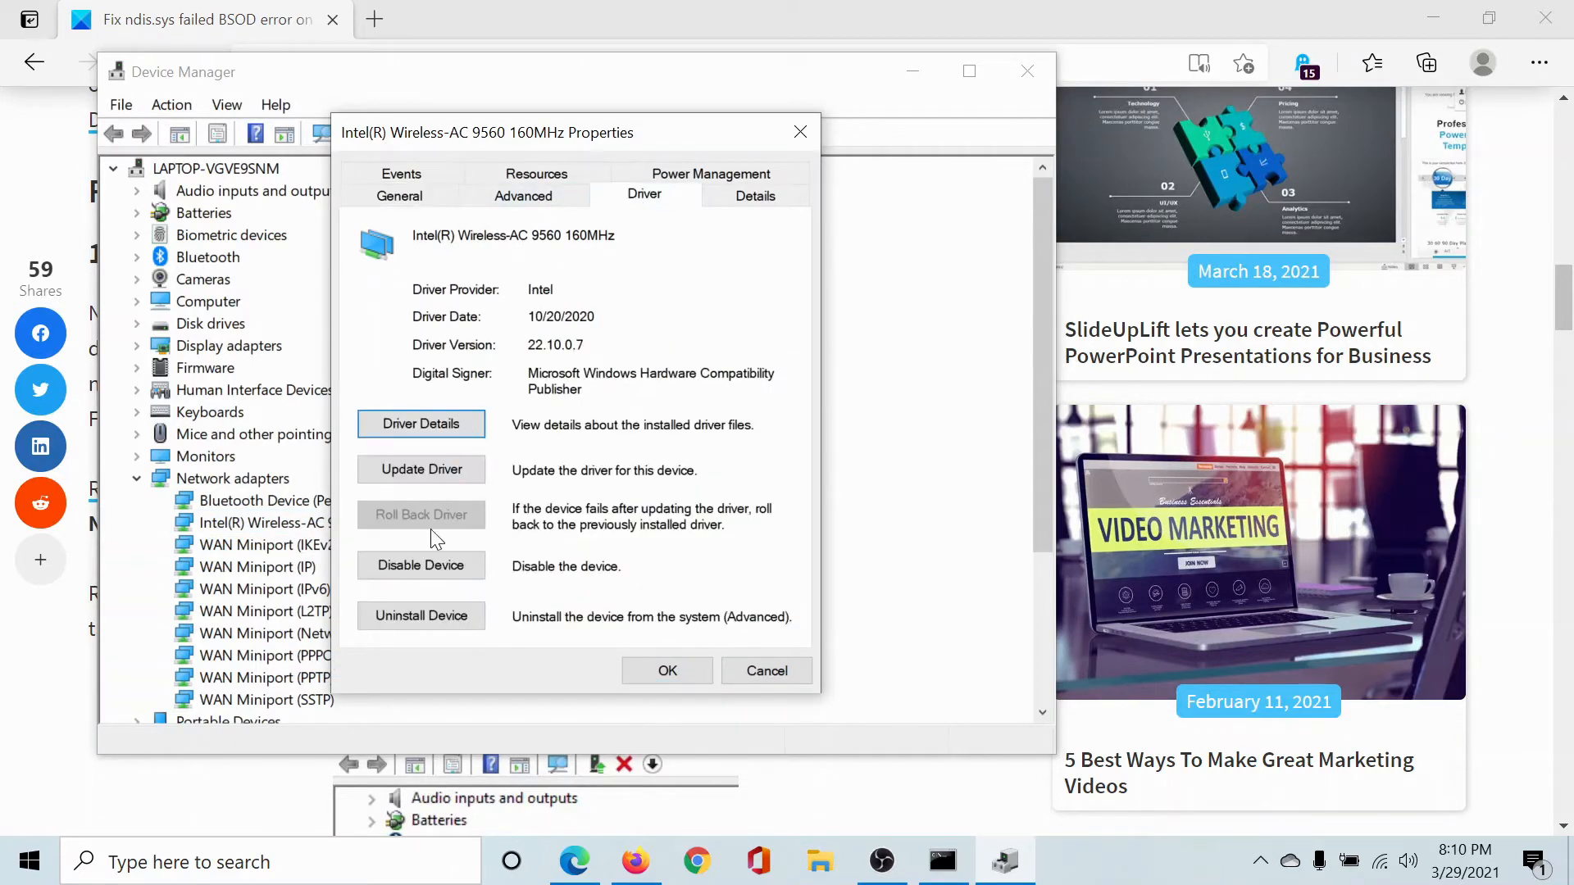
mouse_move(450, 529)
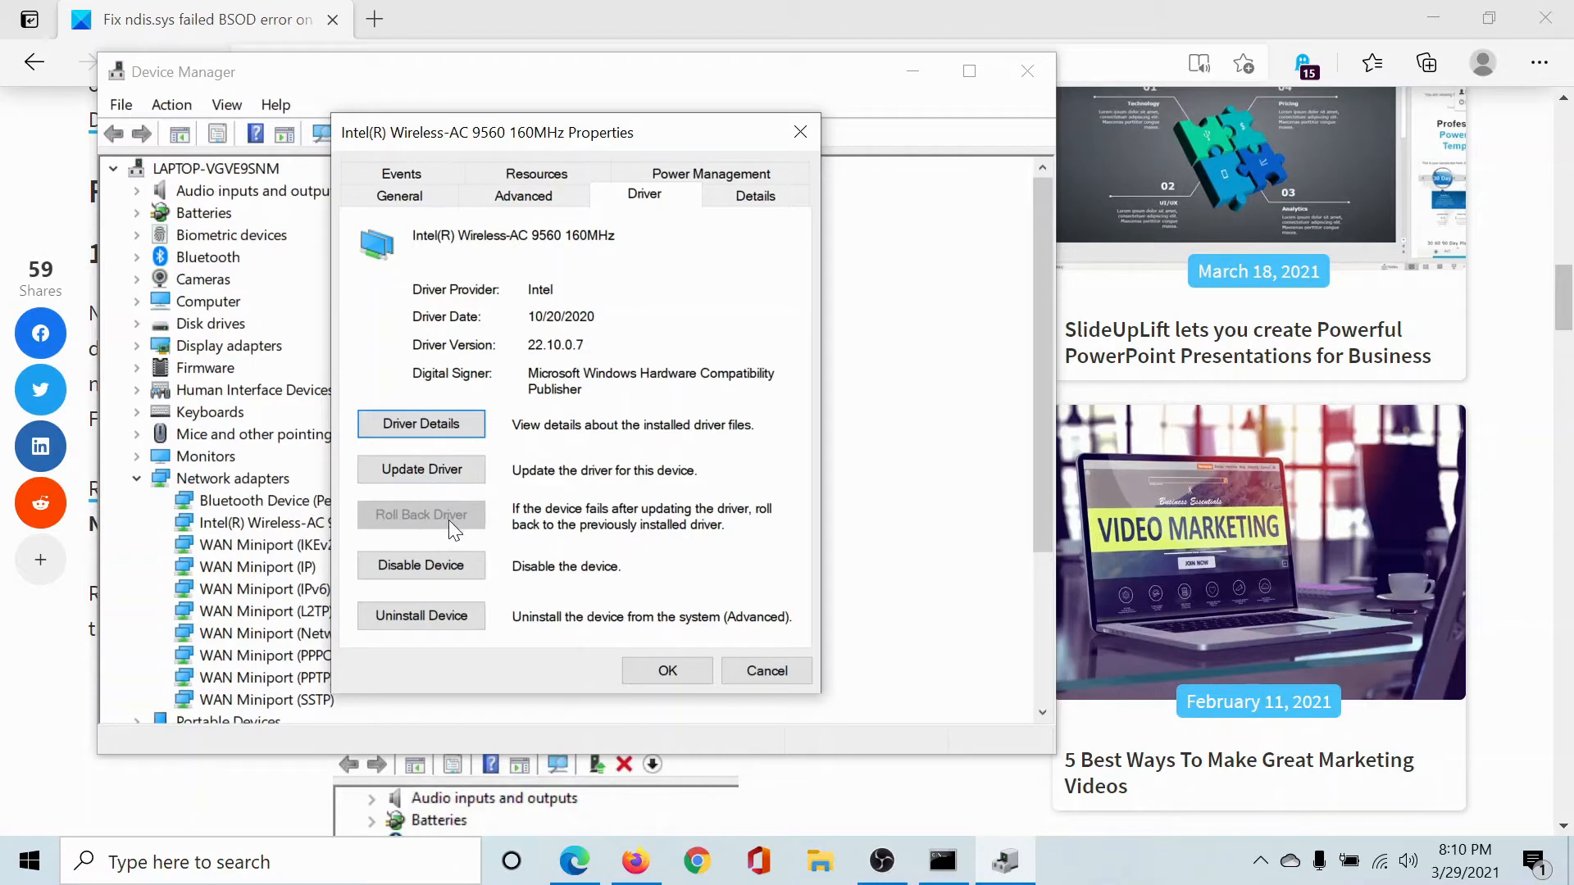
mouse_move(416, 537)
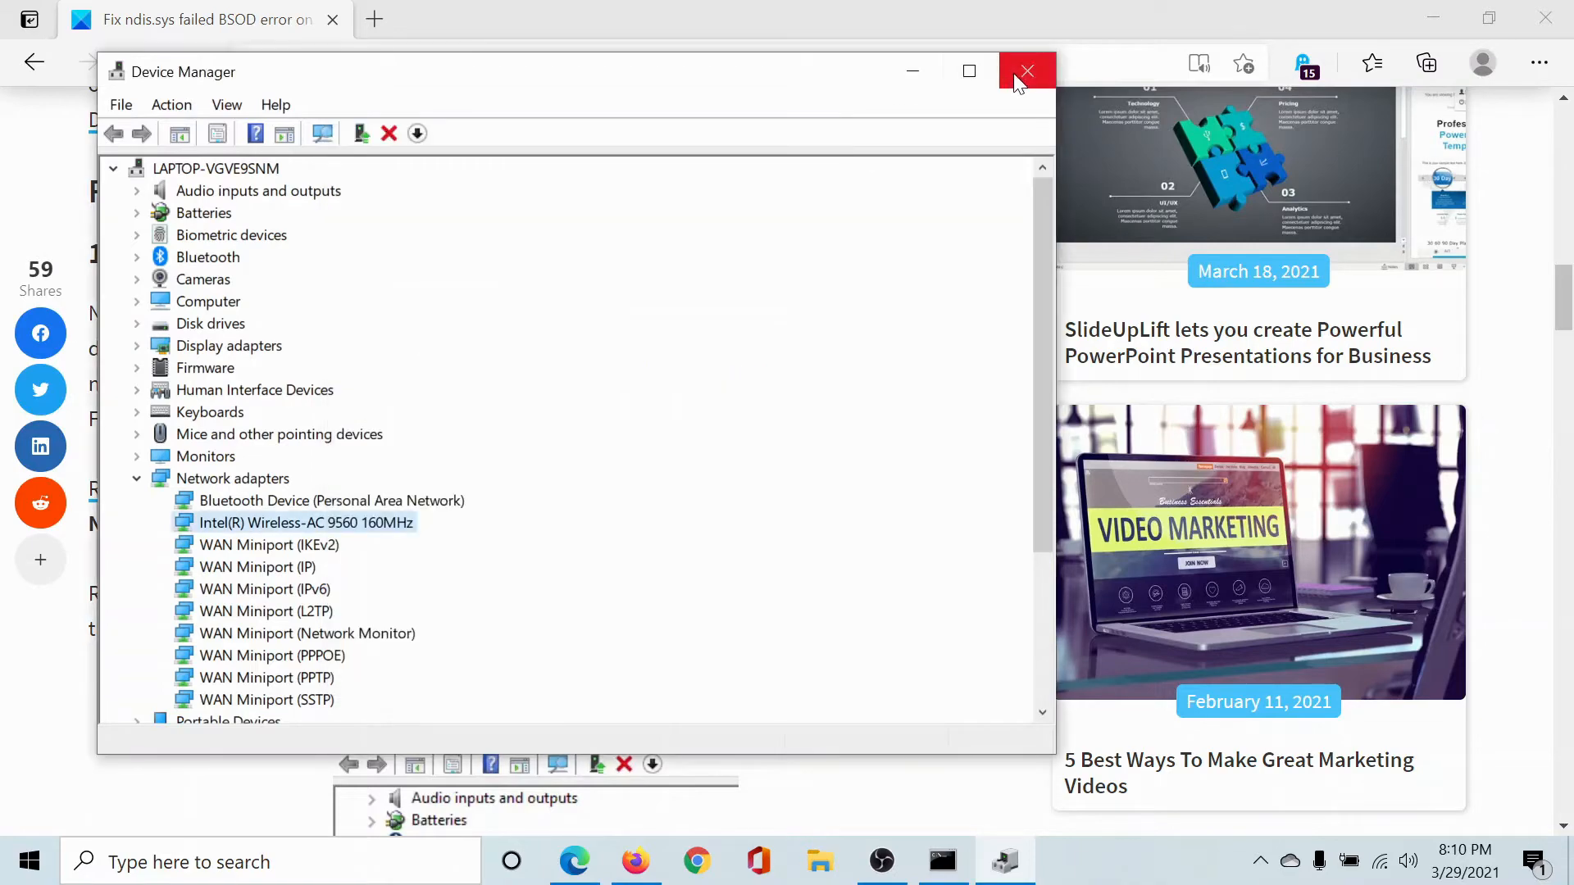
left_click(1026, 71)
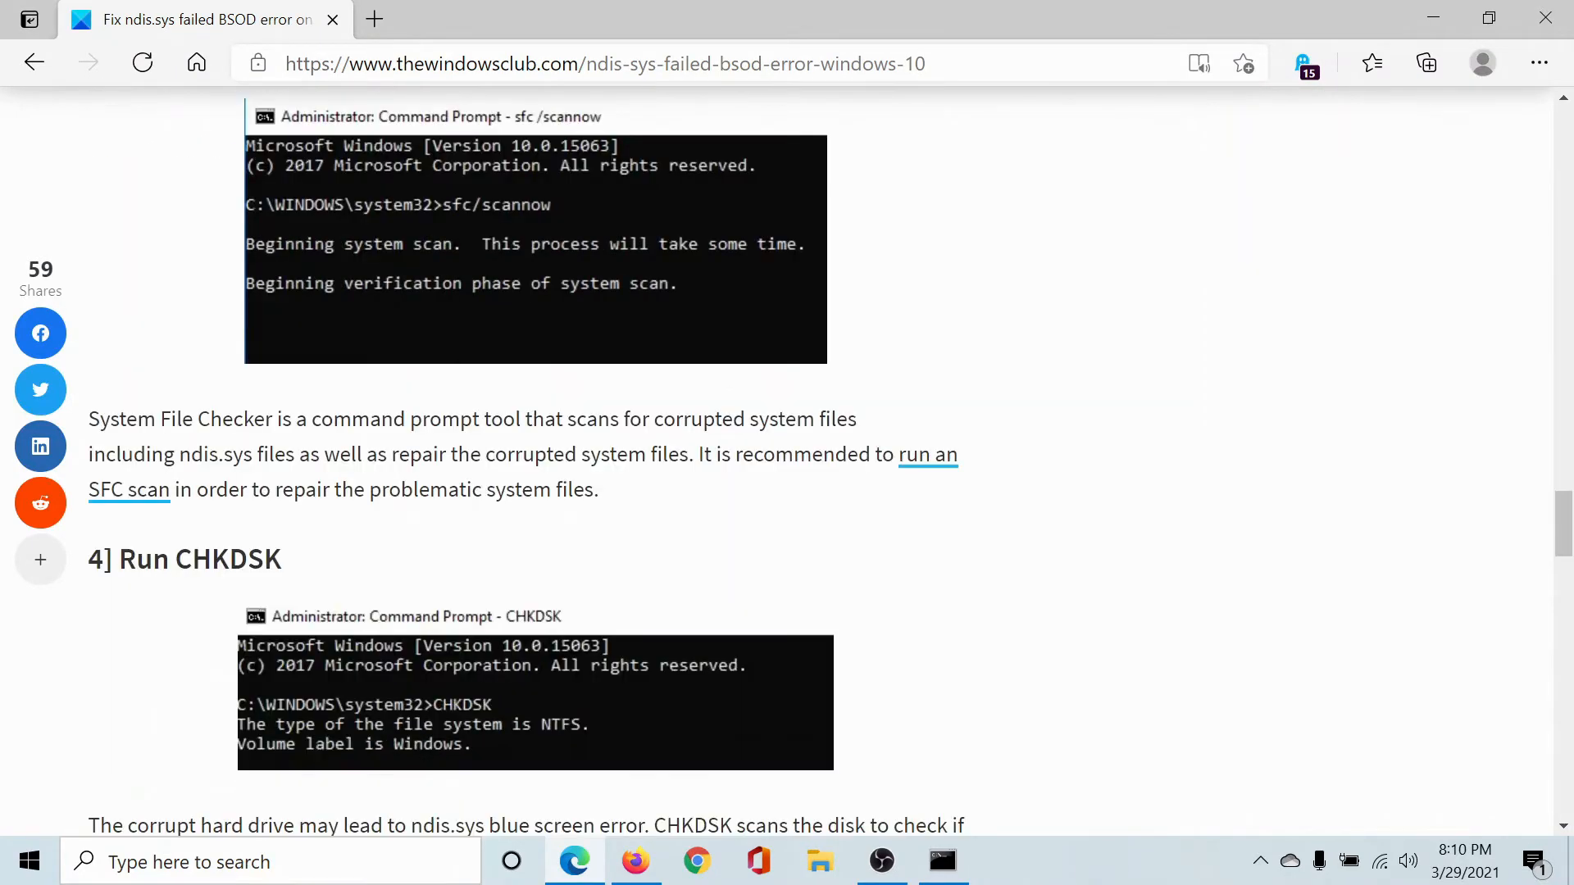
Step: Search 'command' and run Command Prompt as administrator
scroll("up", 3)
type("c")
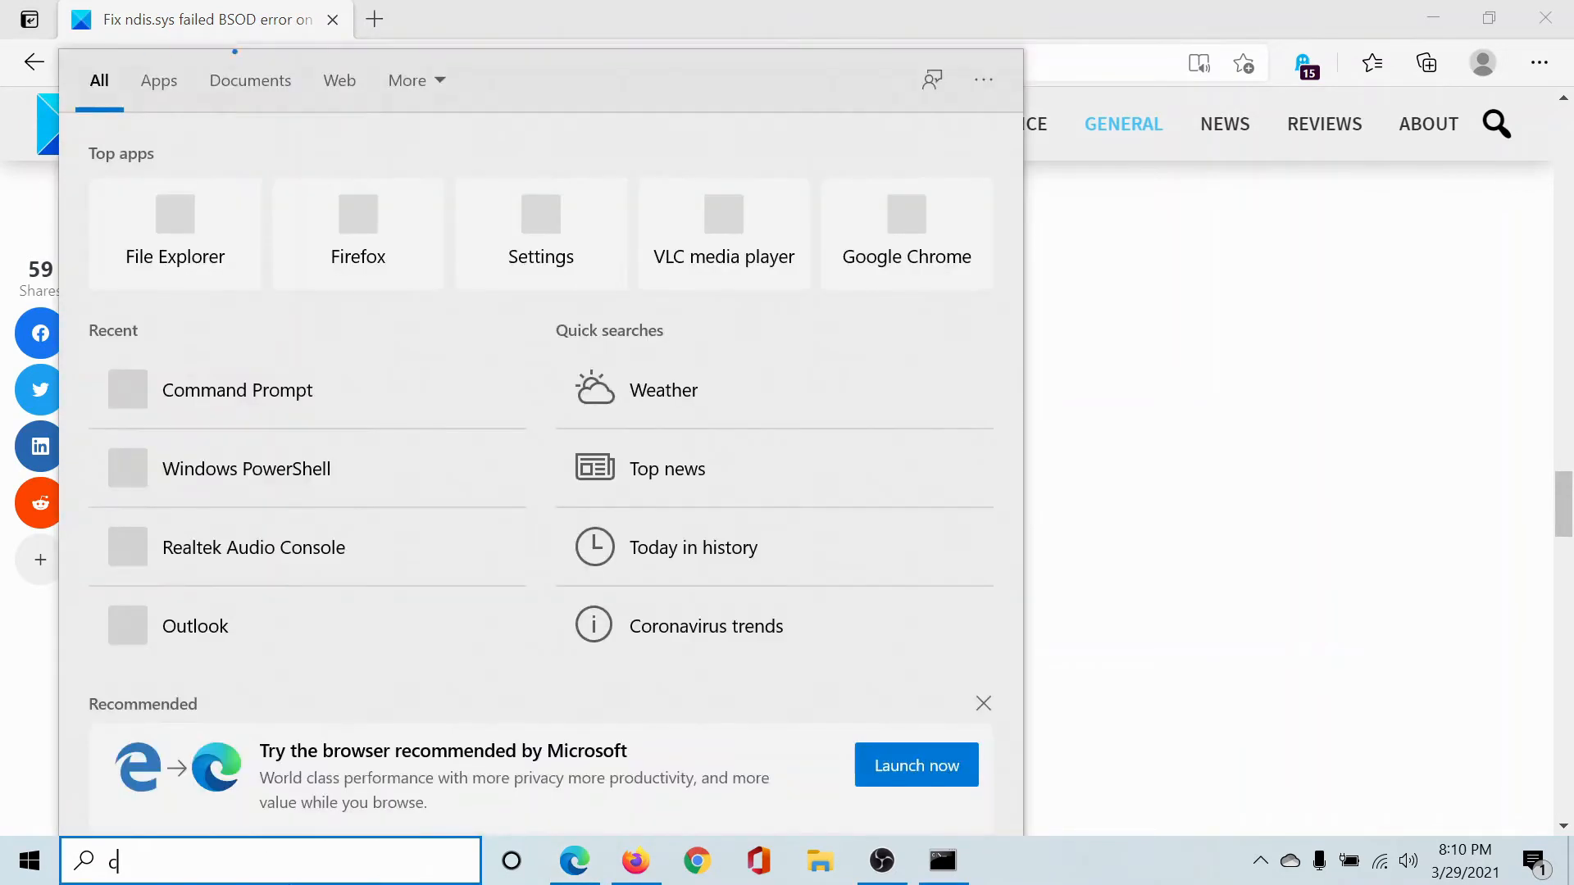
type("omm")
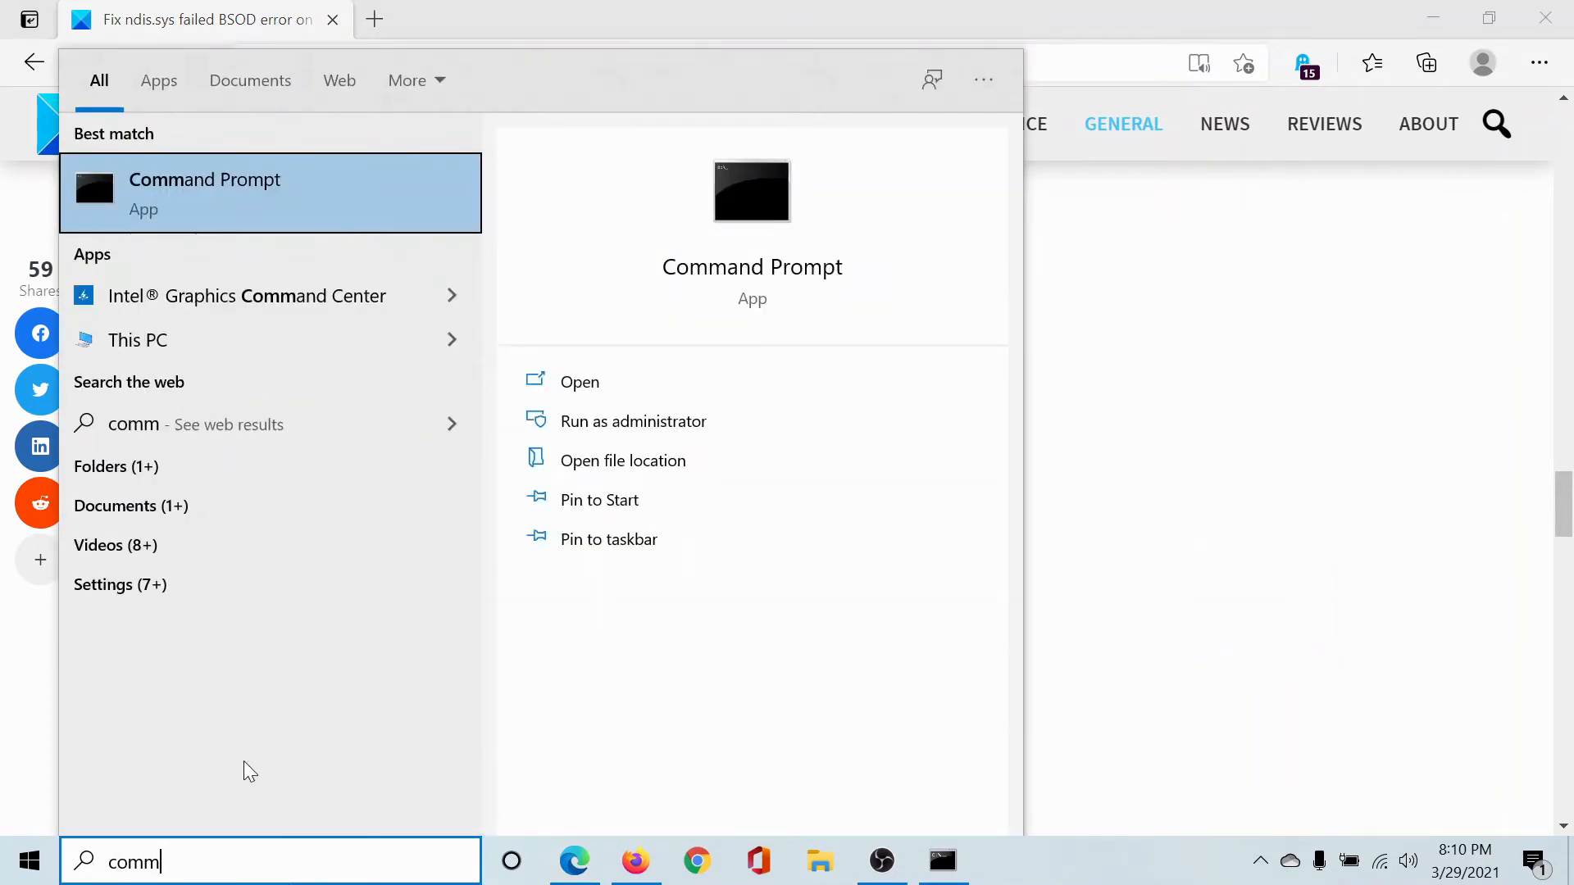
mouse_move(634, 420)
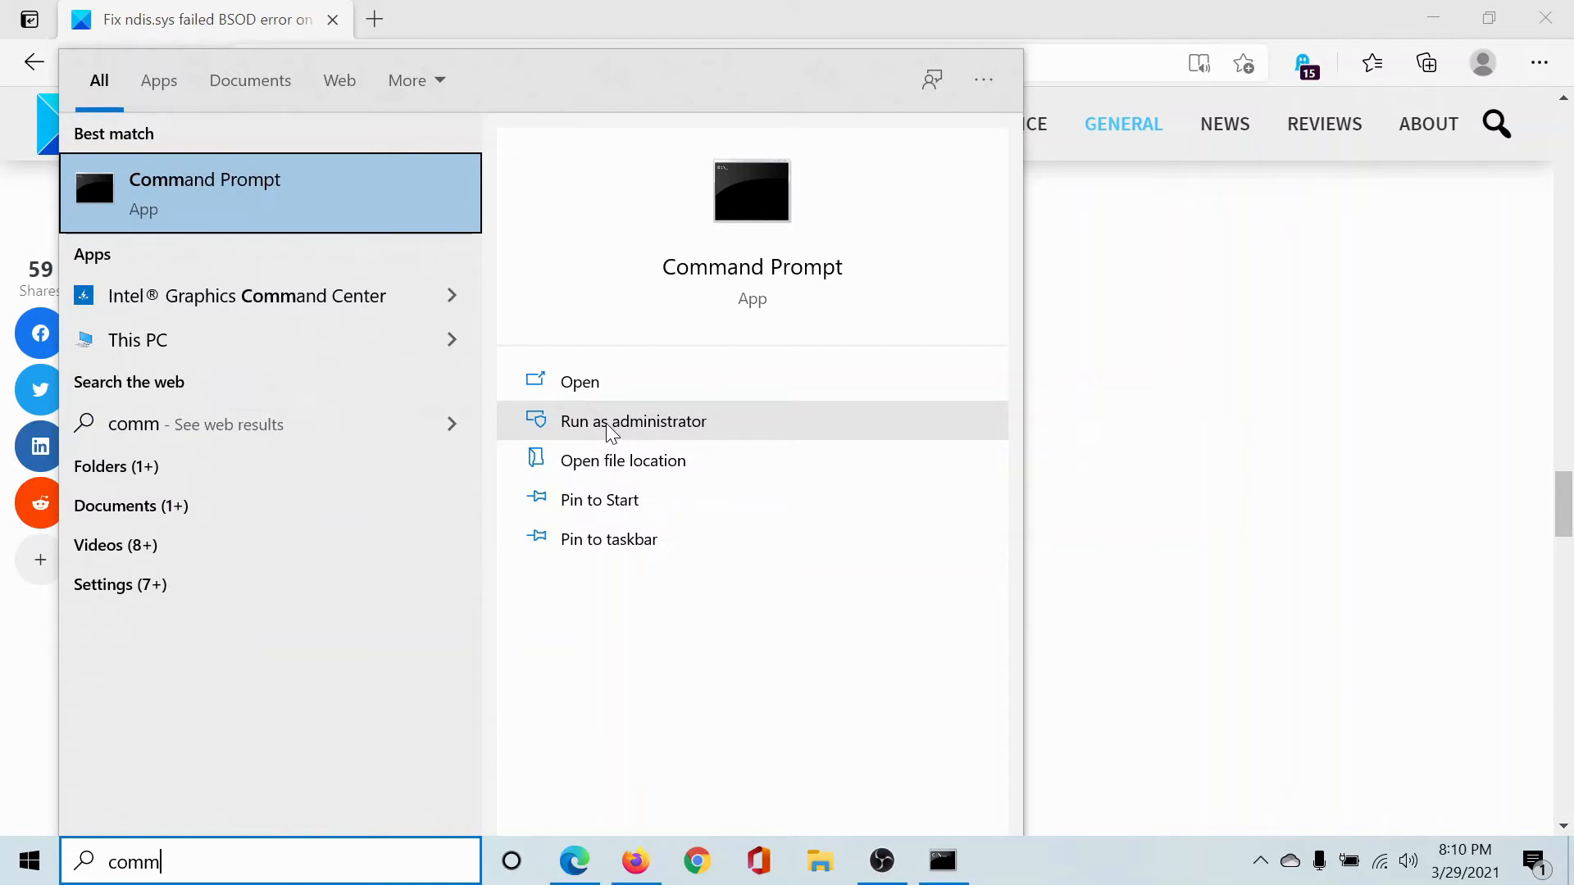
left_click(632, 420)
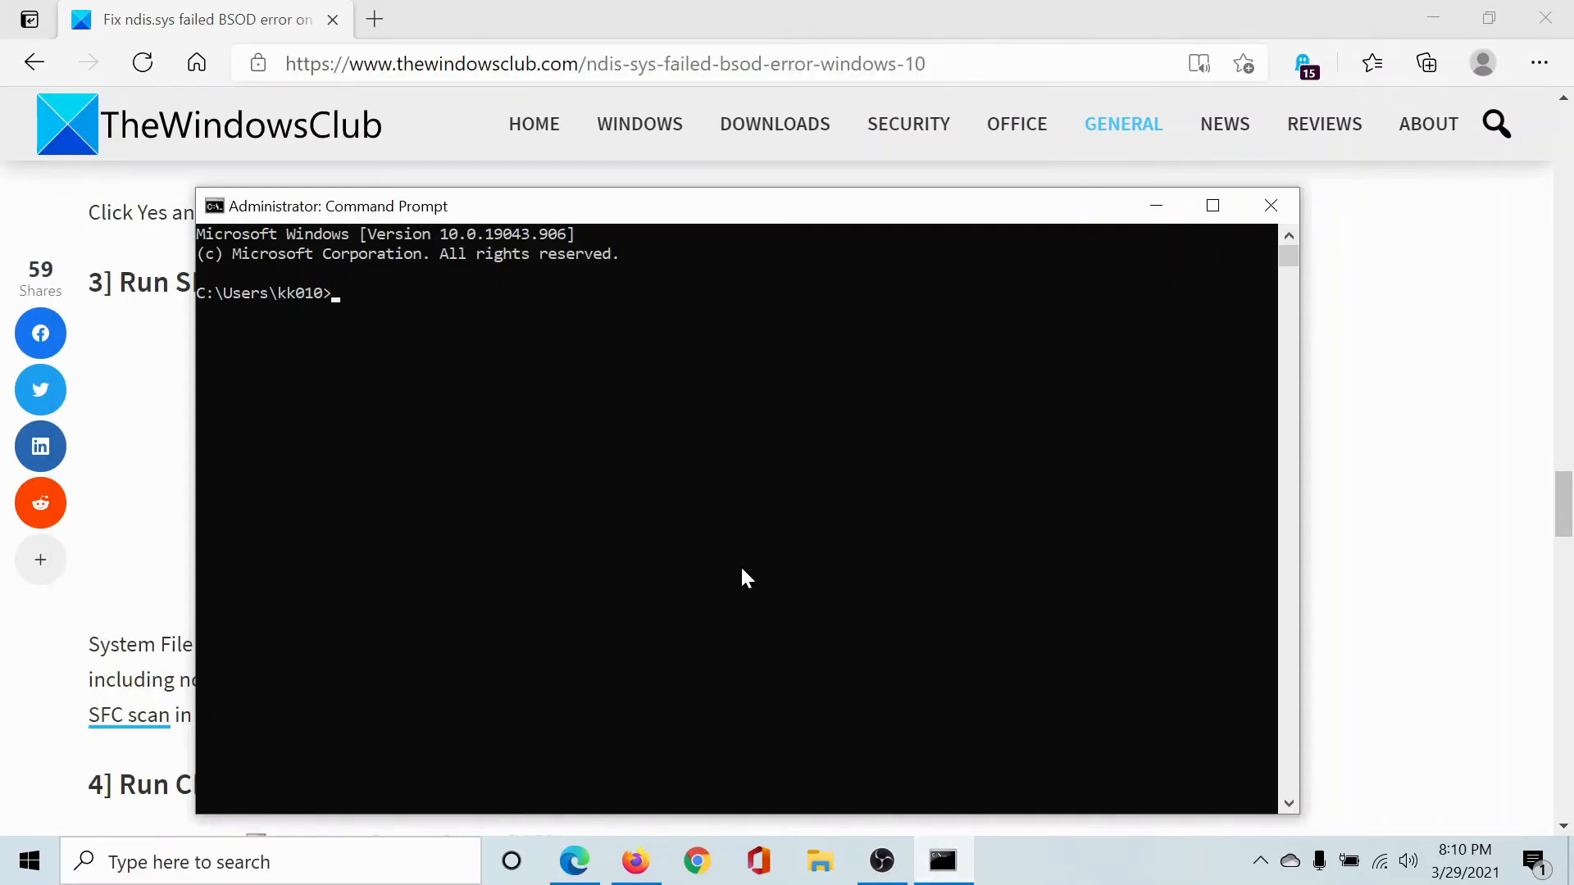
Step: Type sfc /scannow into the administrator Command Prompt
type("sf")
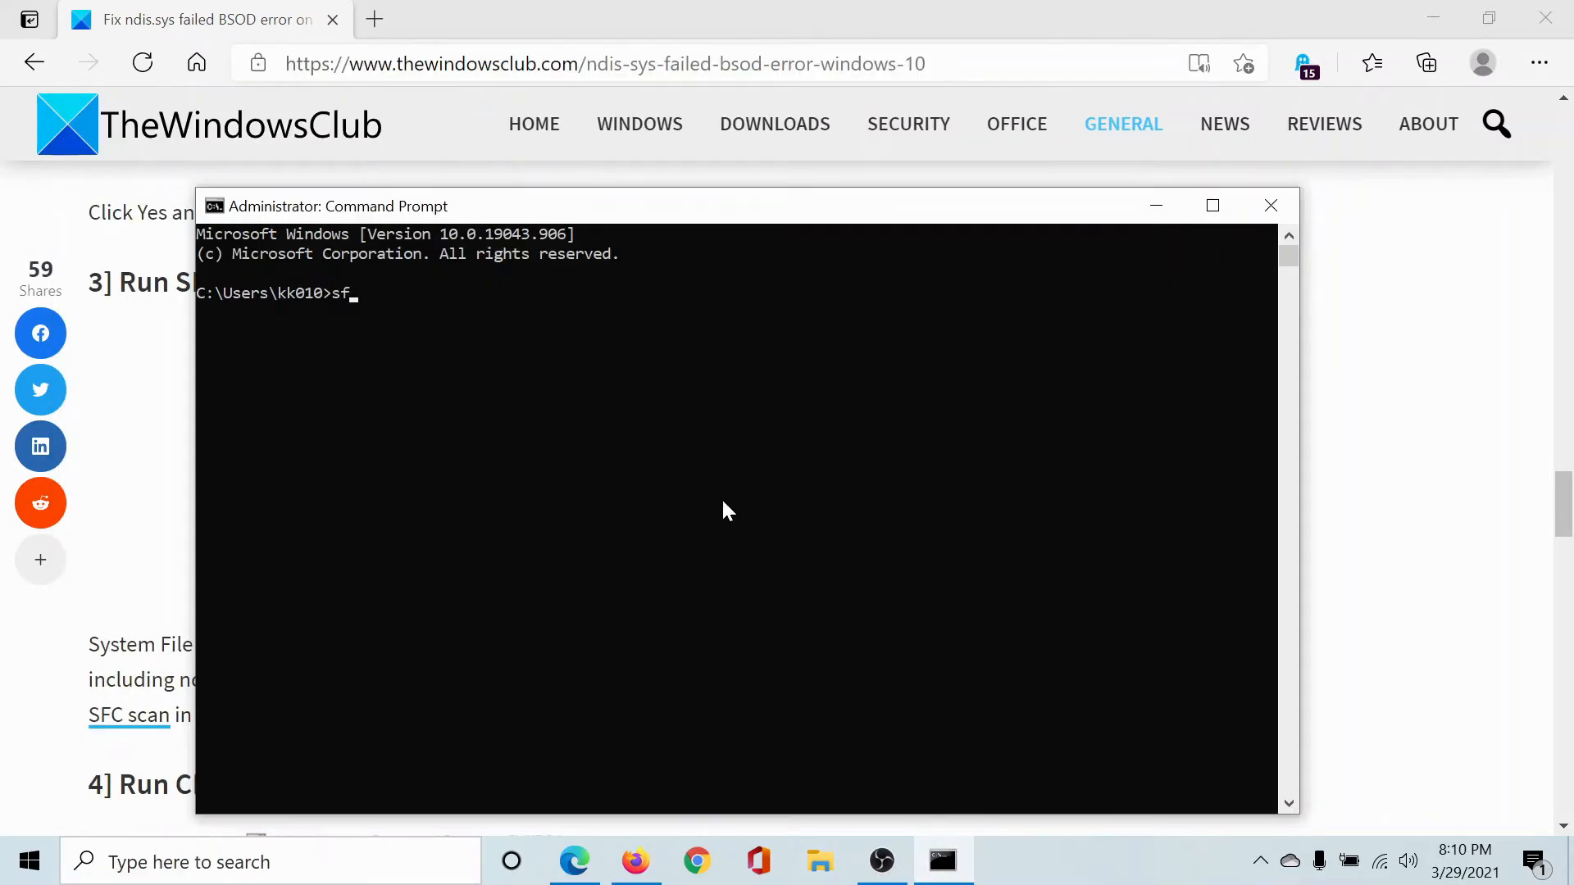
type("c")
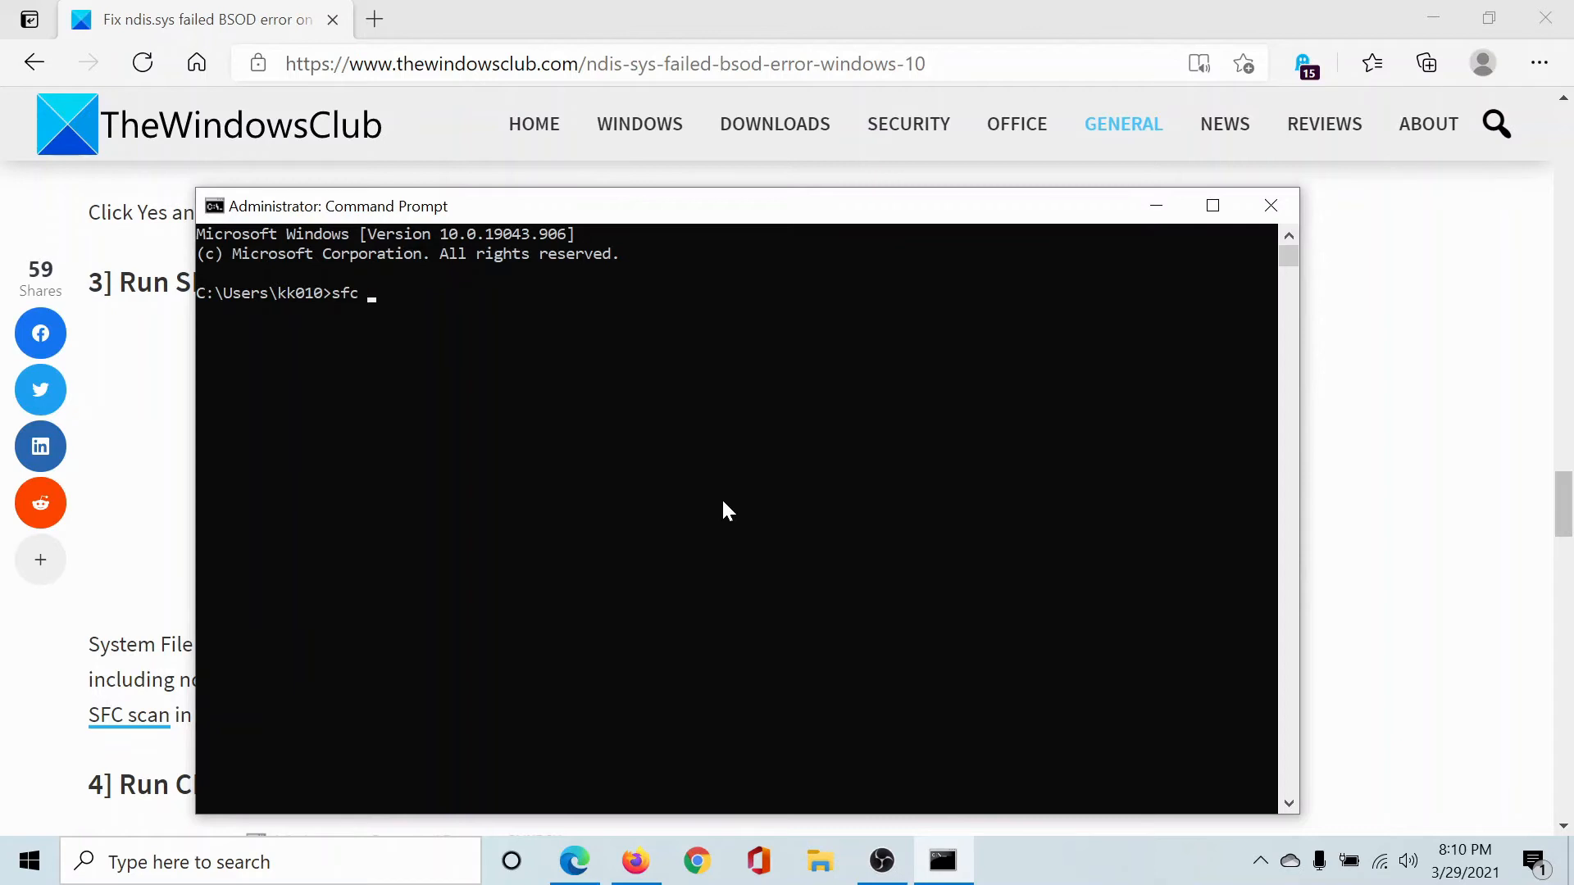
type("/s")
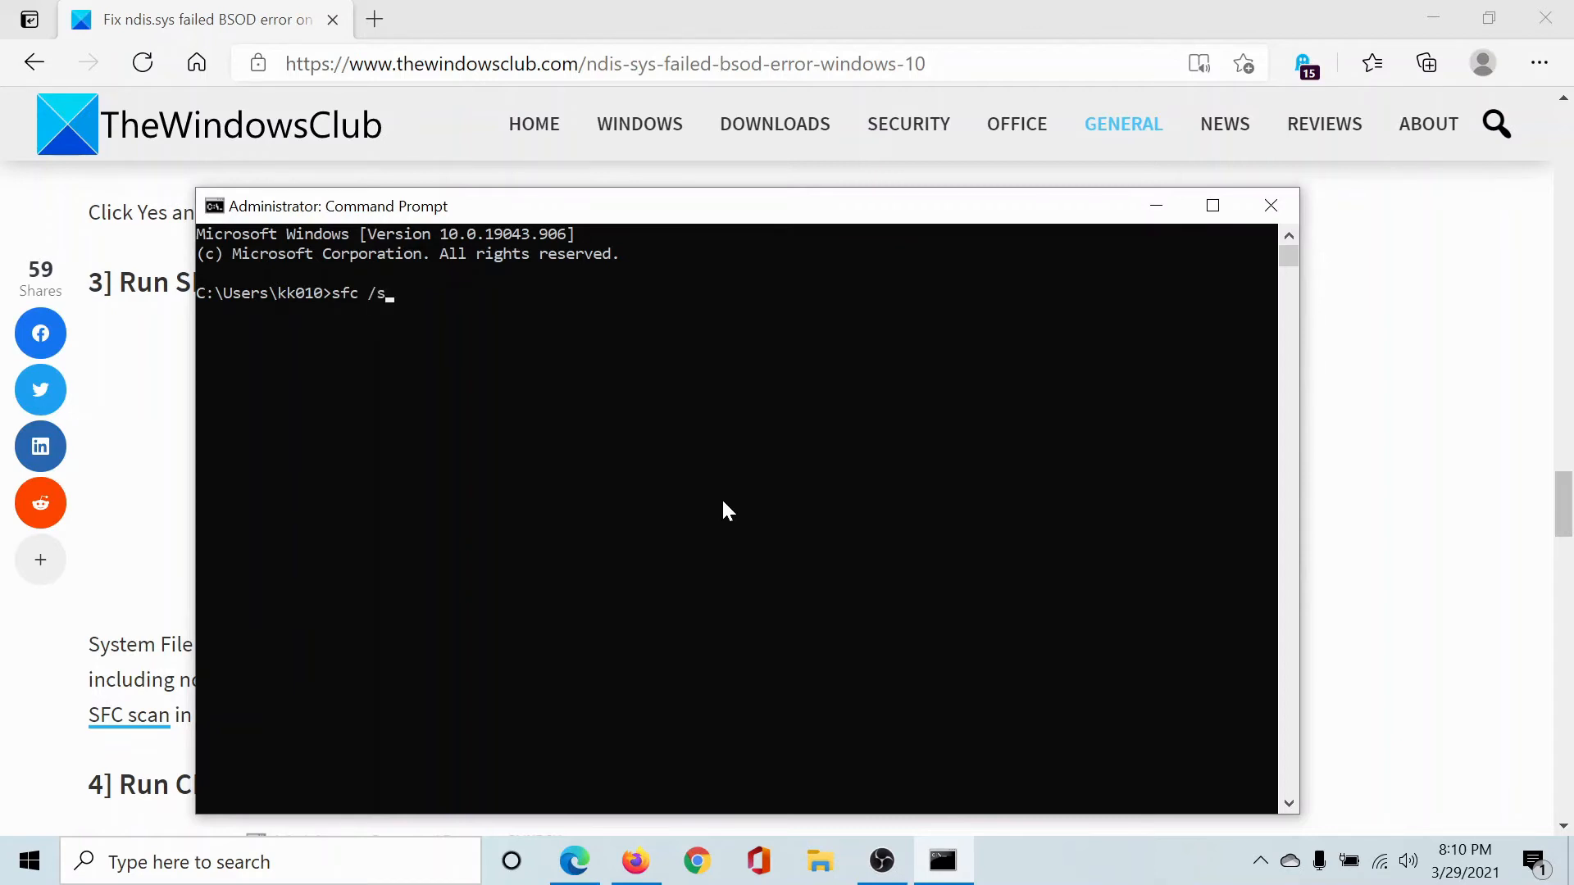
type("cannow")
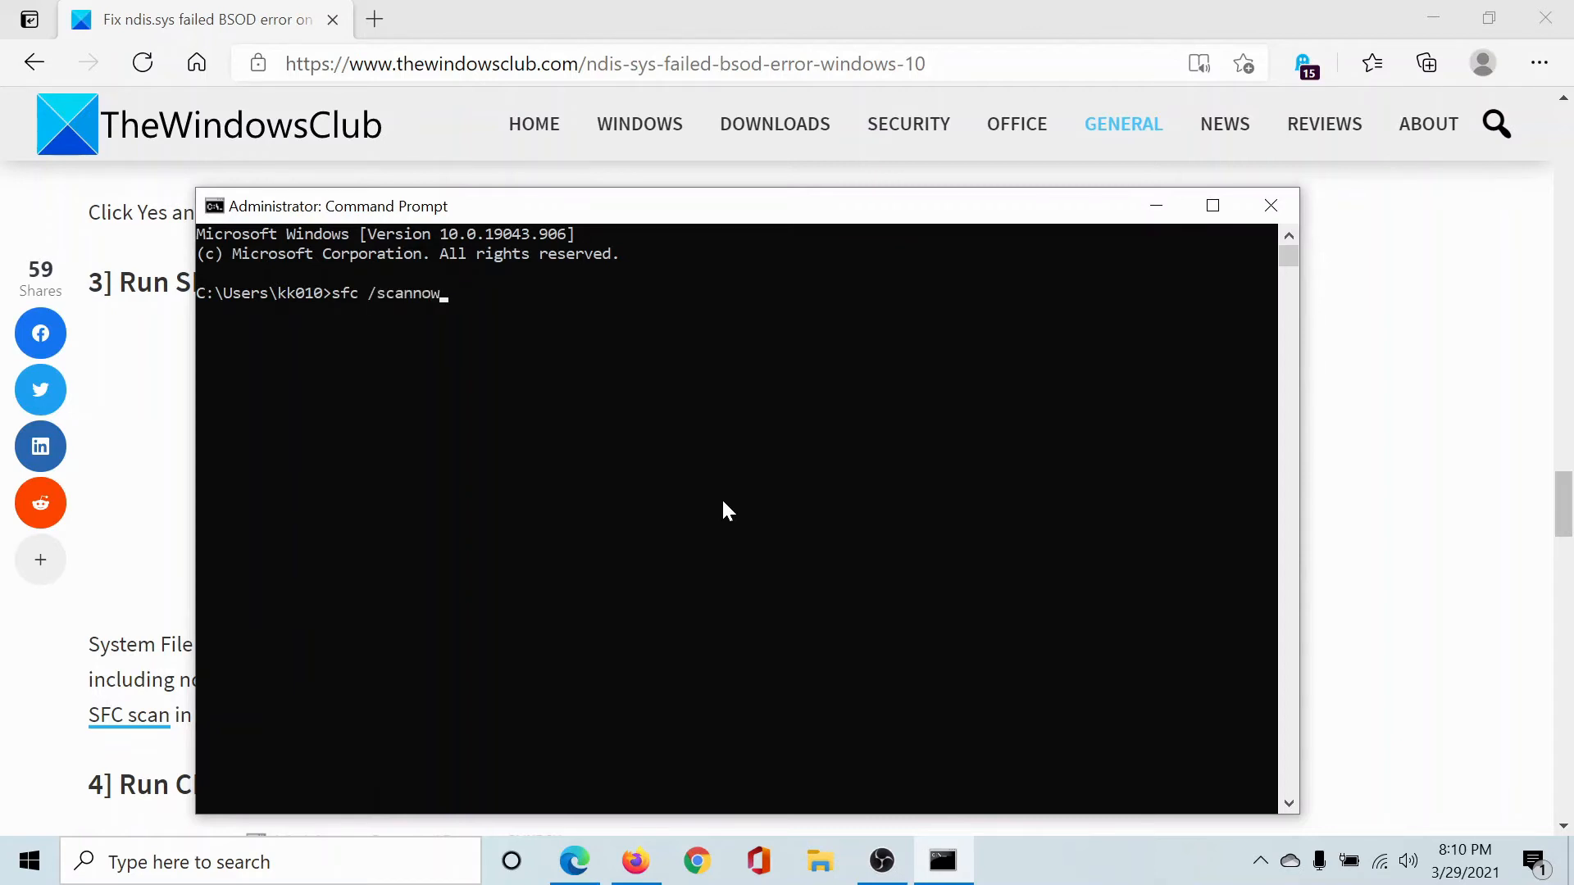
mouse_move(406, 479)
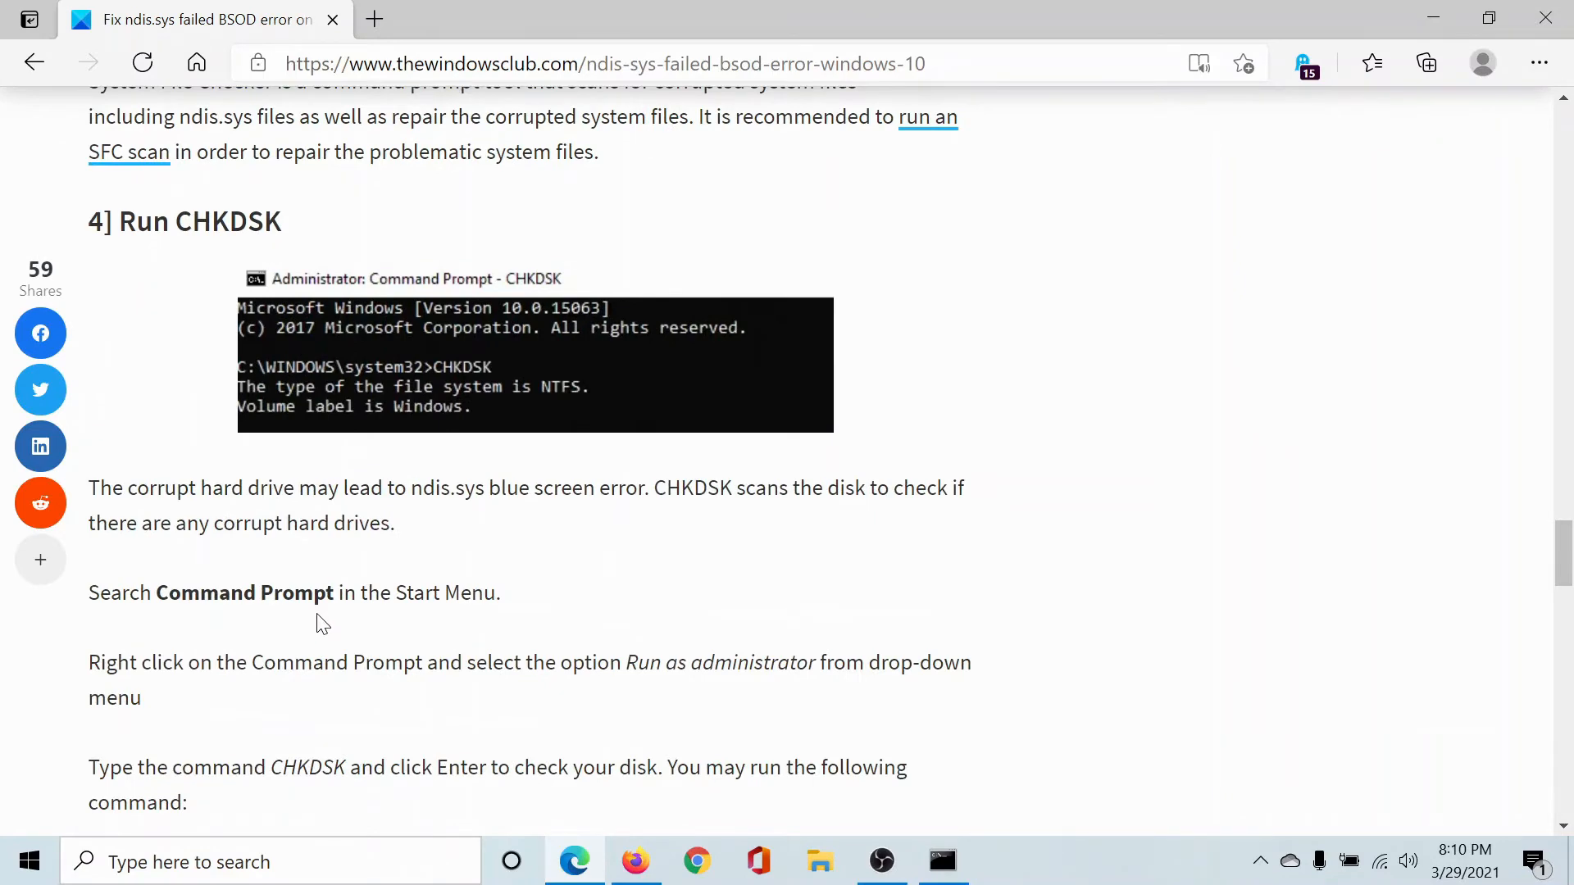
Step: Copy the chkdsk /f /r and DISM /Online /Cleanup-Image /RestoreHealth commands from the article
scroll("down", 3)
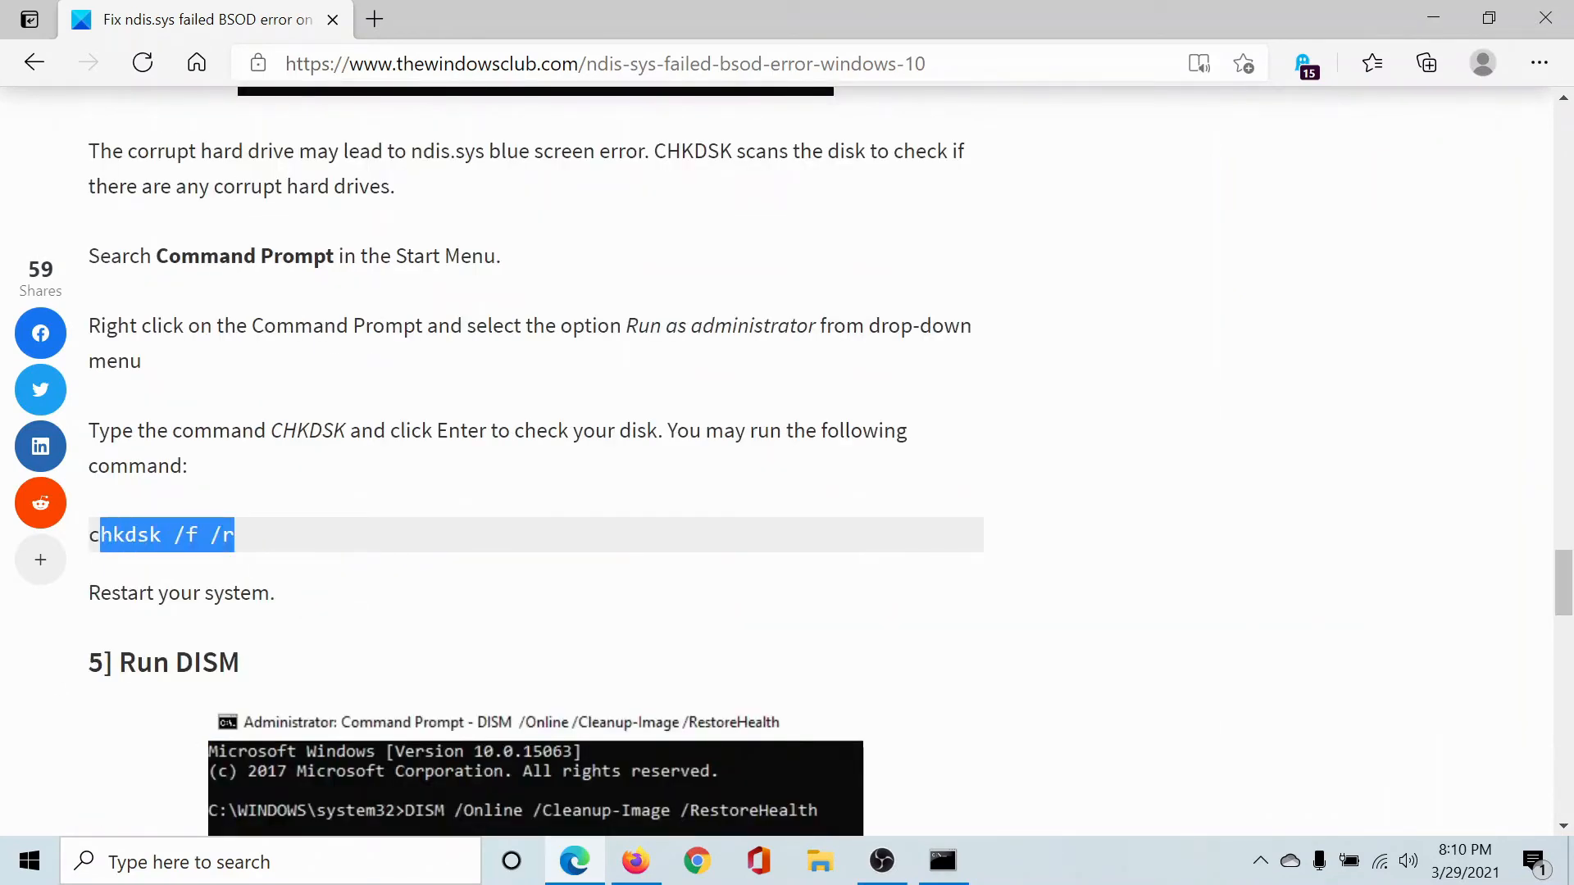
right_click(160, 534)
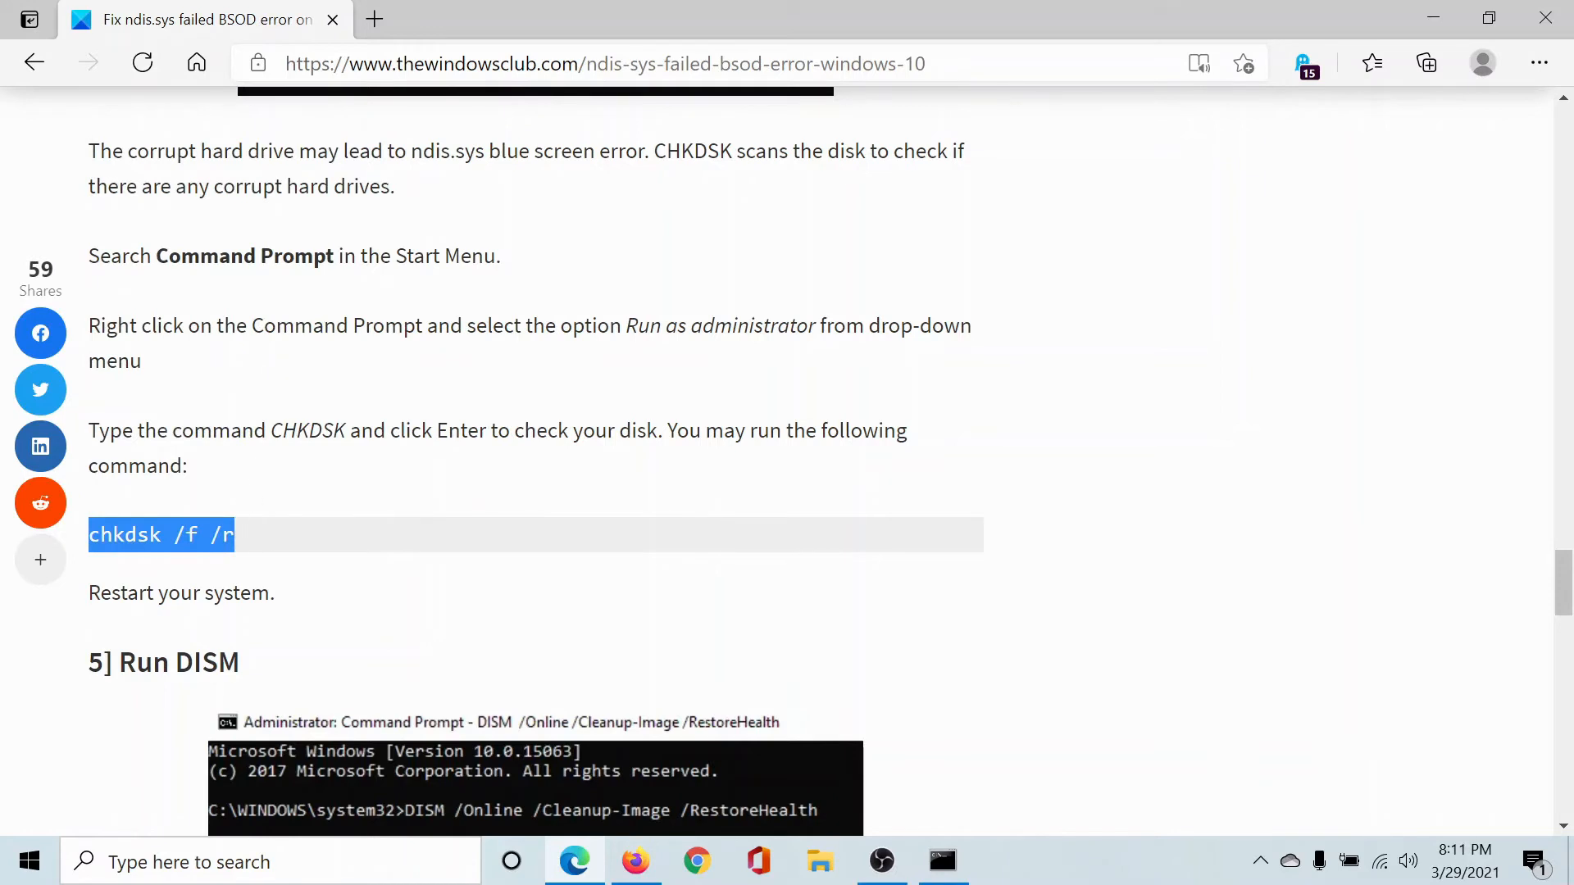
mouse_move(942, 861)
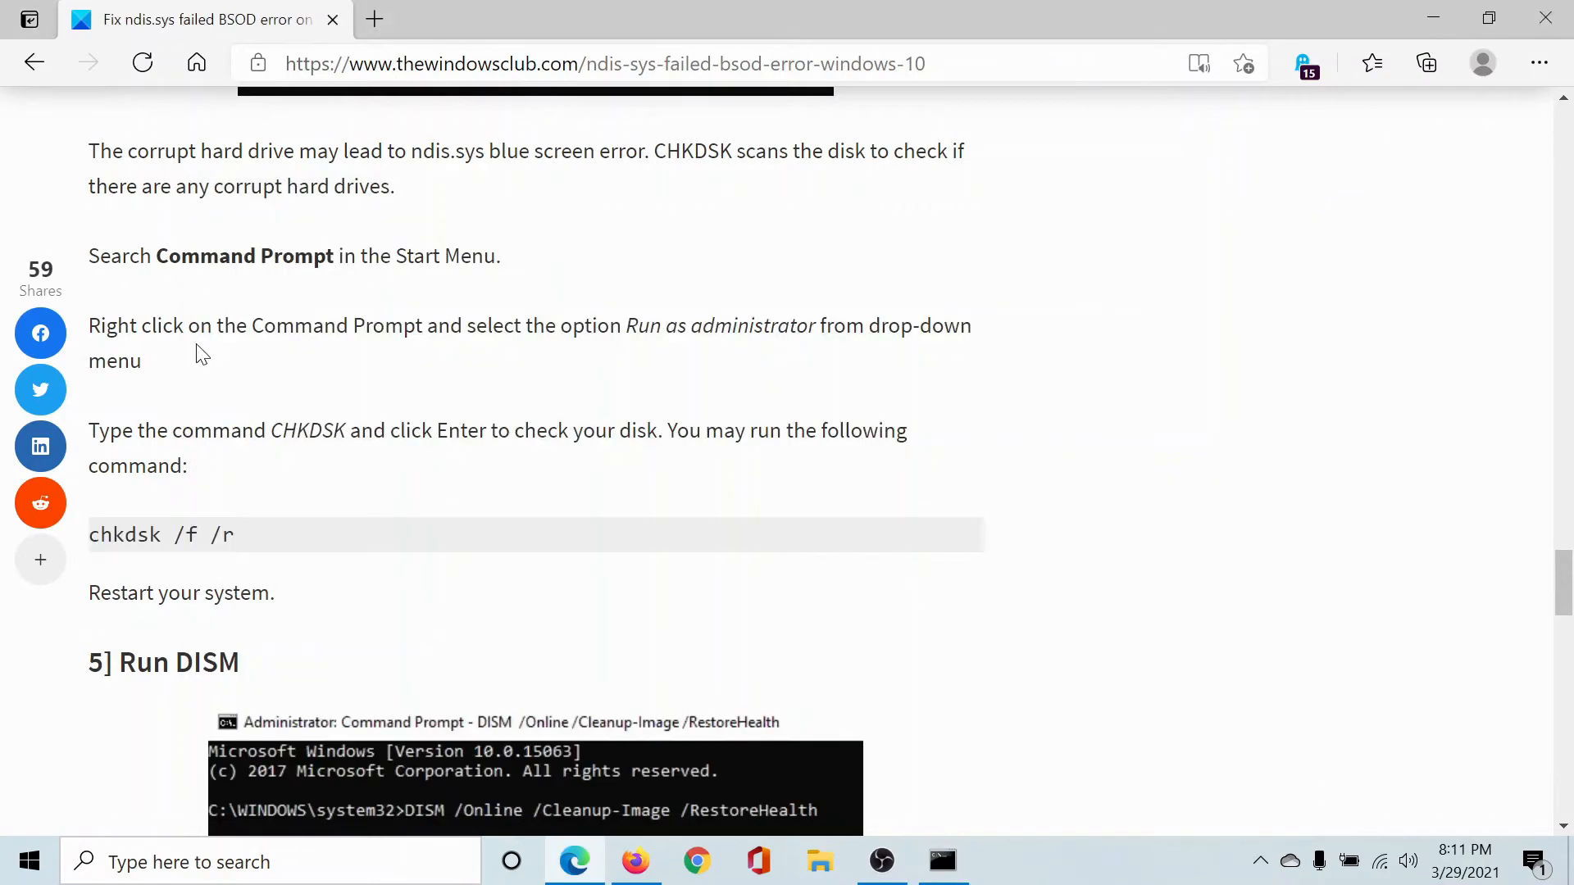
scroll("down", 3)
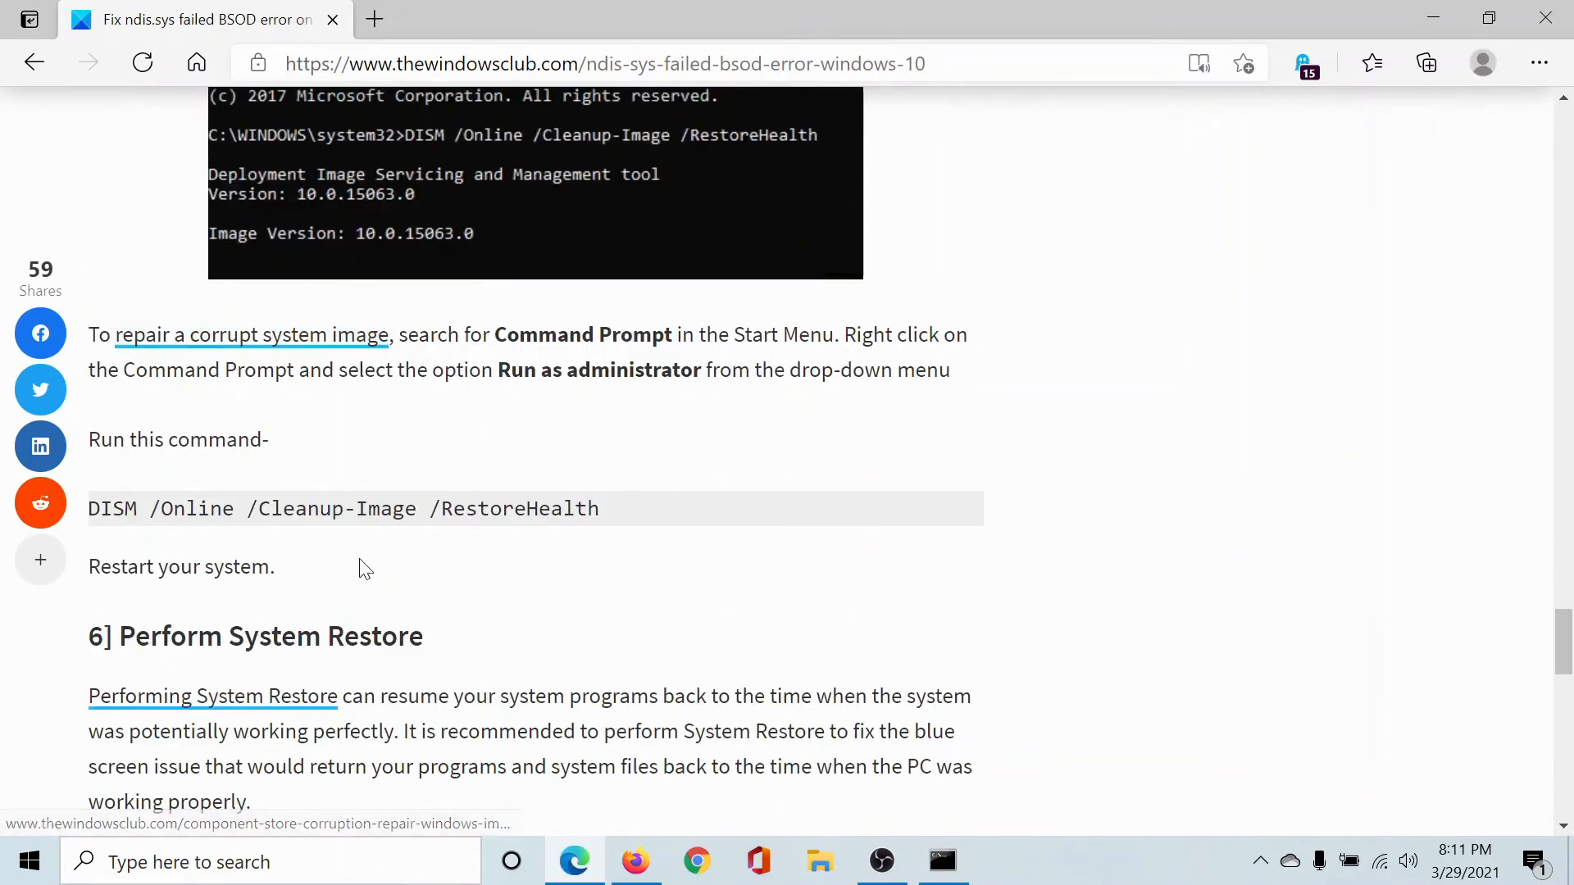
left_click_drag(147, 509, 597, 508)
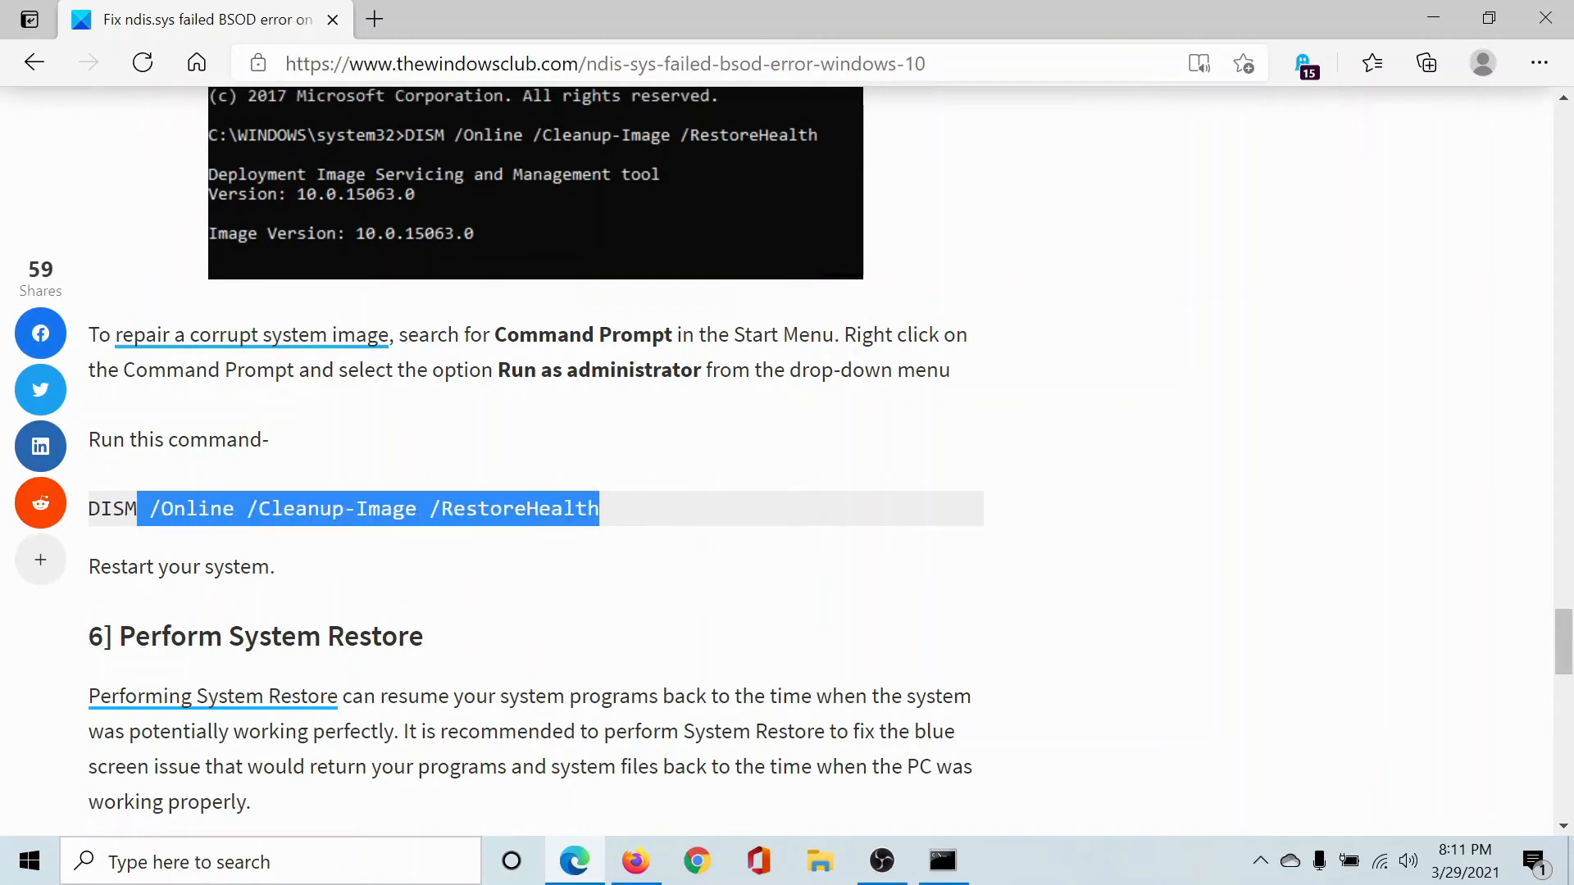
right_click(341, 508)
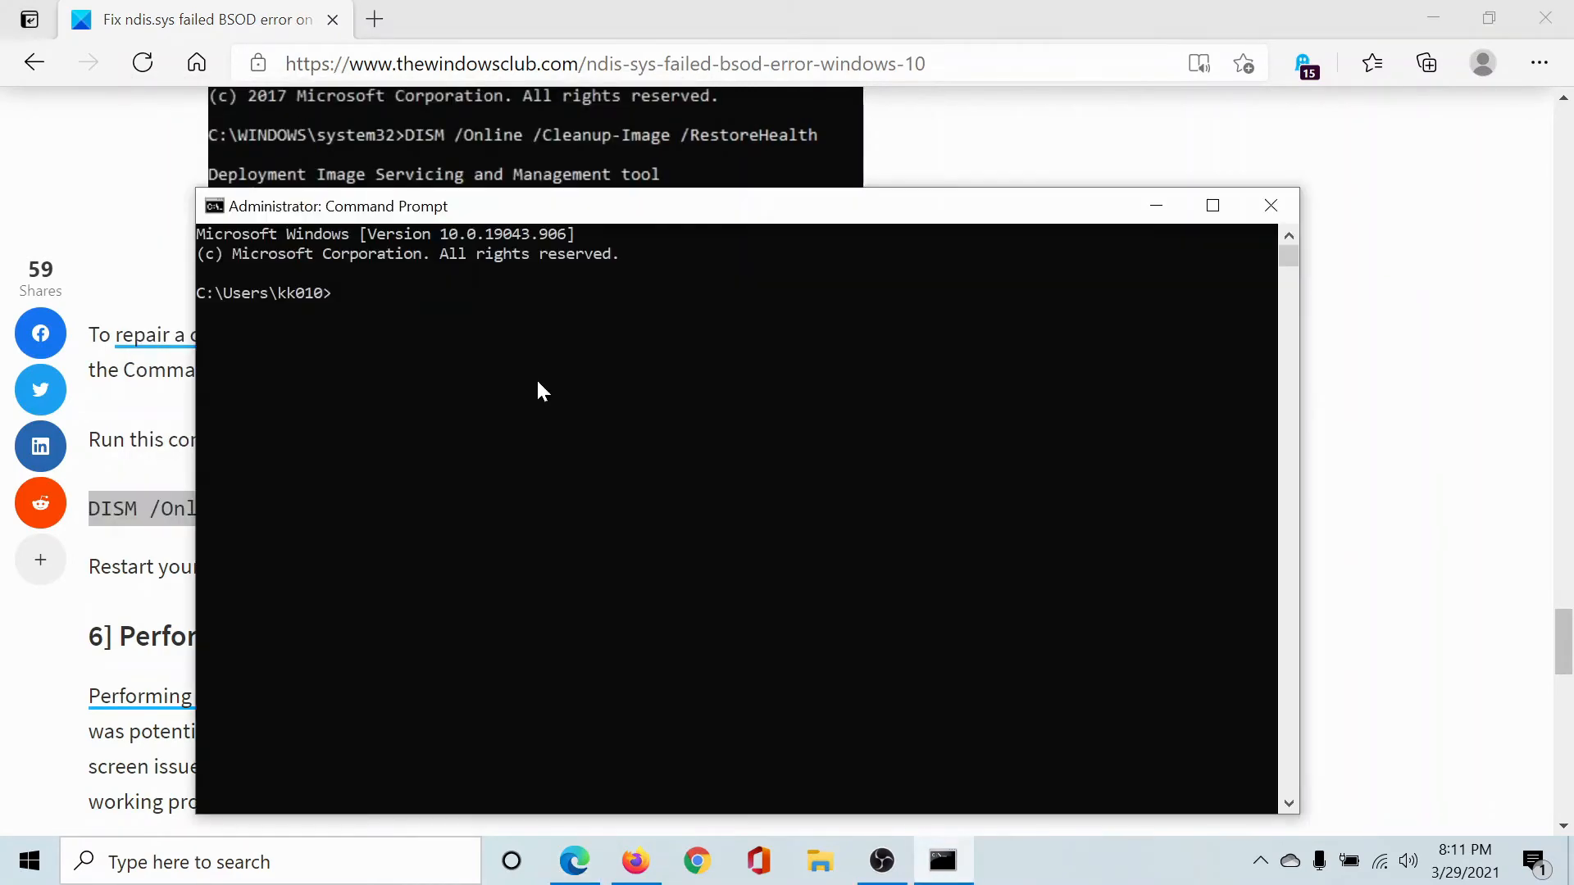
Step: Enter DISM /Online /Cleanup-Image /RestoreHealth at the administrator prompt
type("DISM /Online /Cleanup-Image /RestoreHealth")
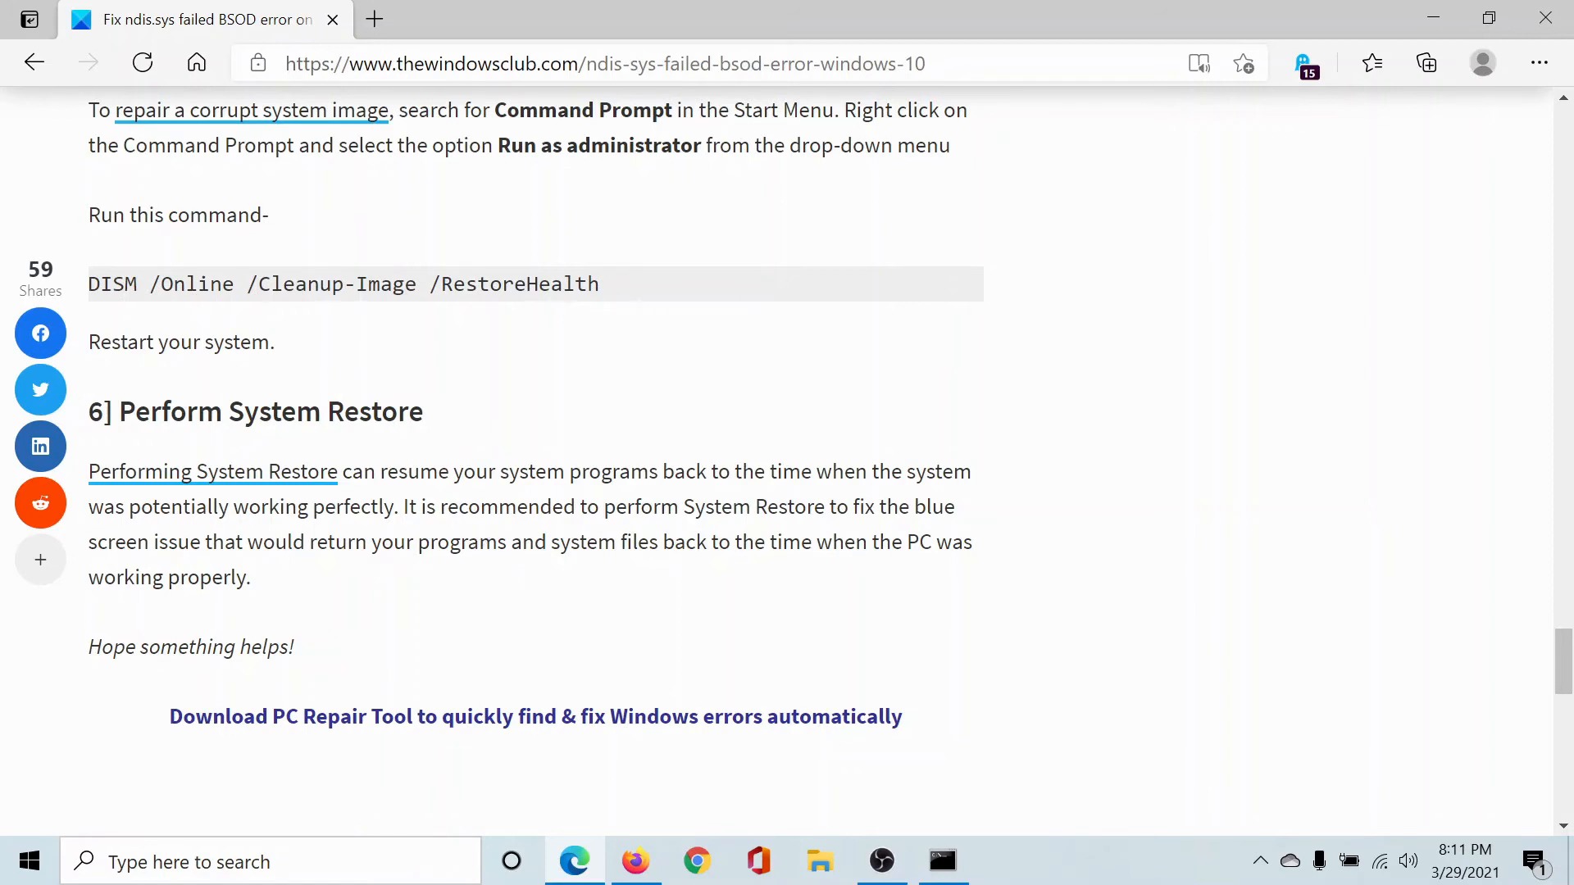
mouse_move(1444, 536)
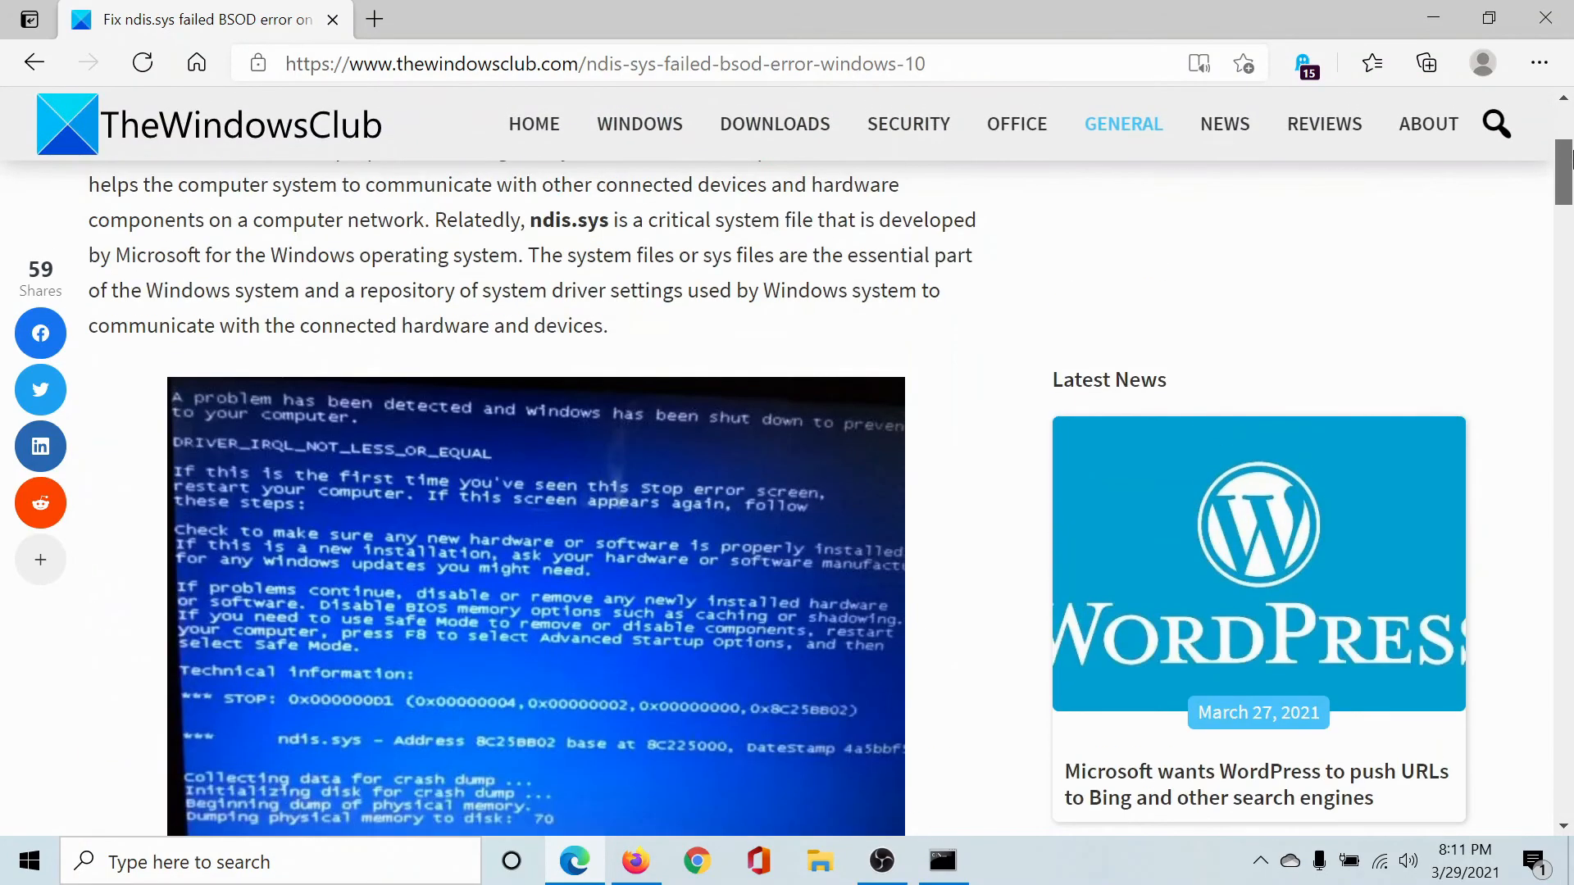
scroll("up", 3)
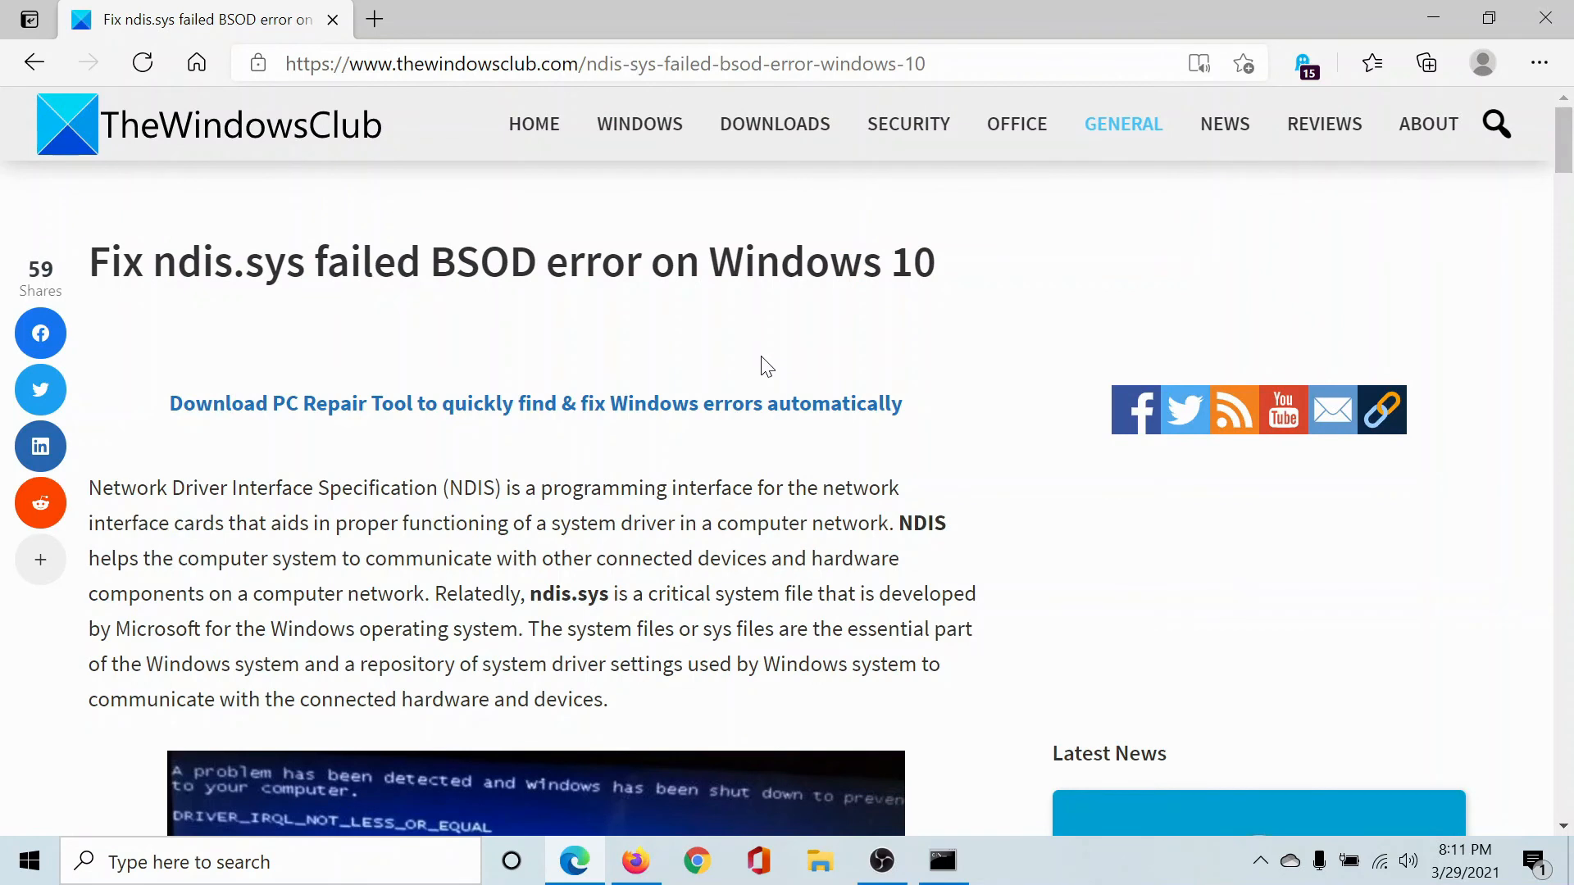